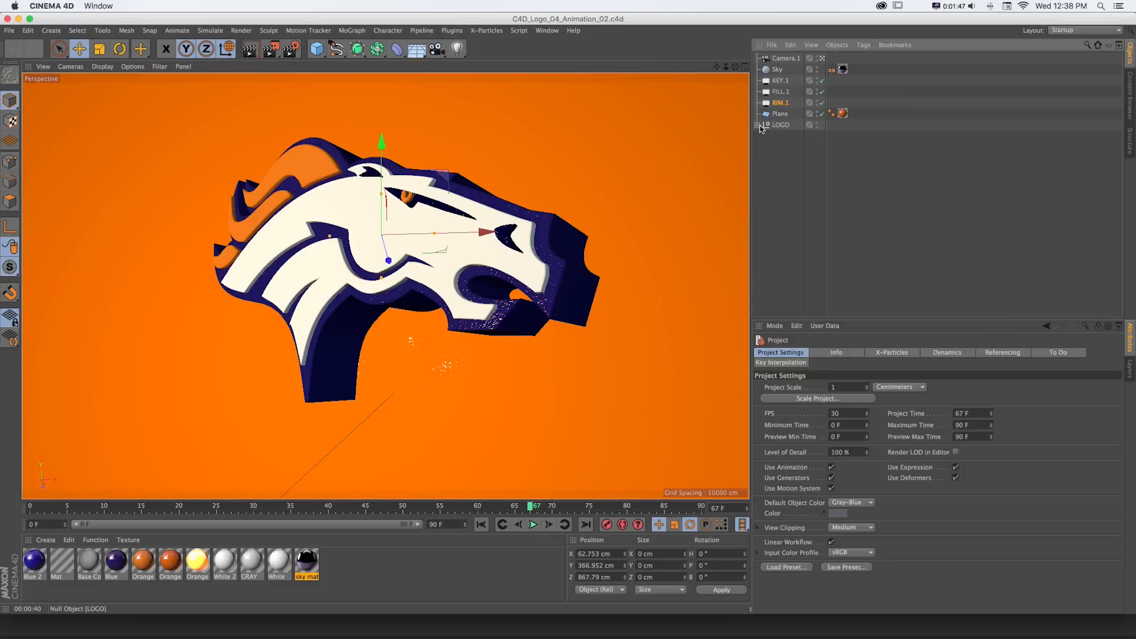
- Select Camera.1 so its Camera Object attributes replace the project settings
{"action": "left_click", "coordinate": [786, 58]}
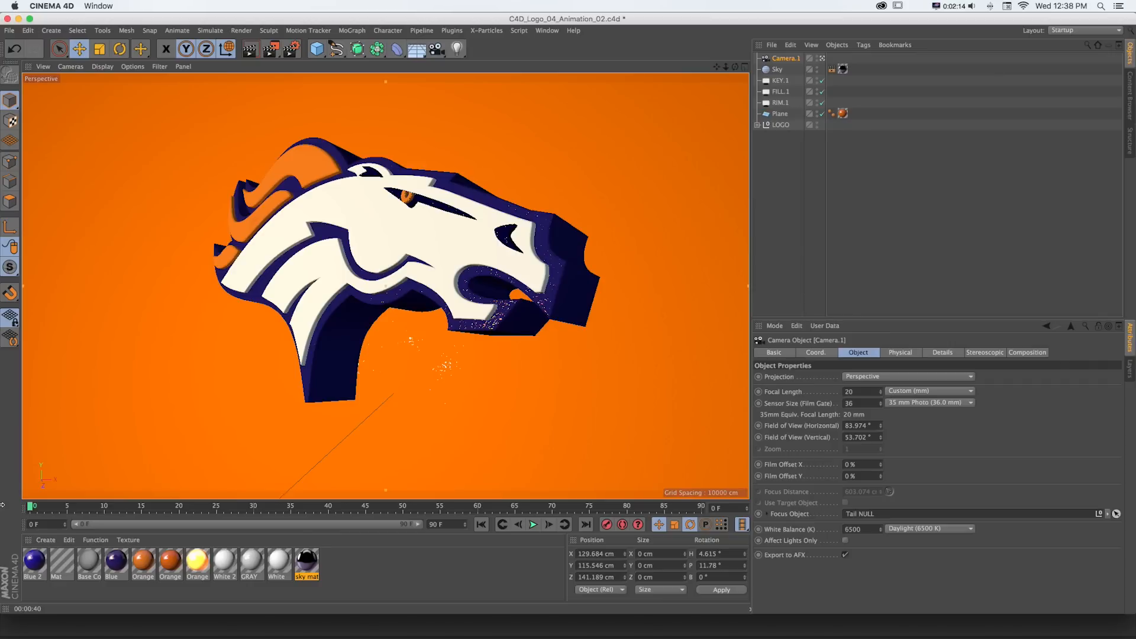
{"action": "mouse_move", "coordinate": [674, 524]}
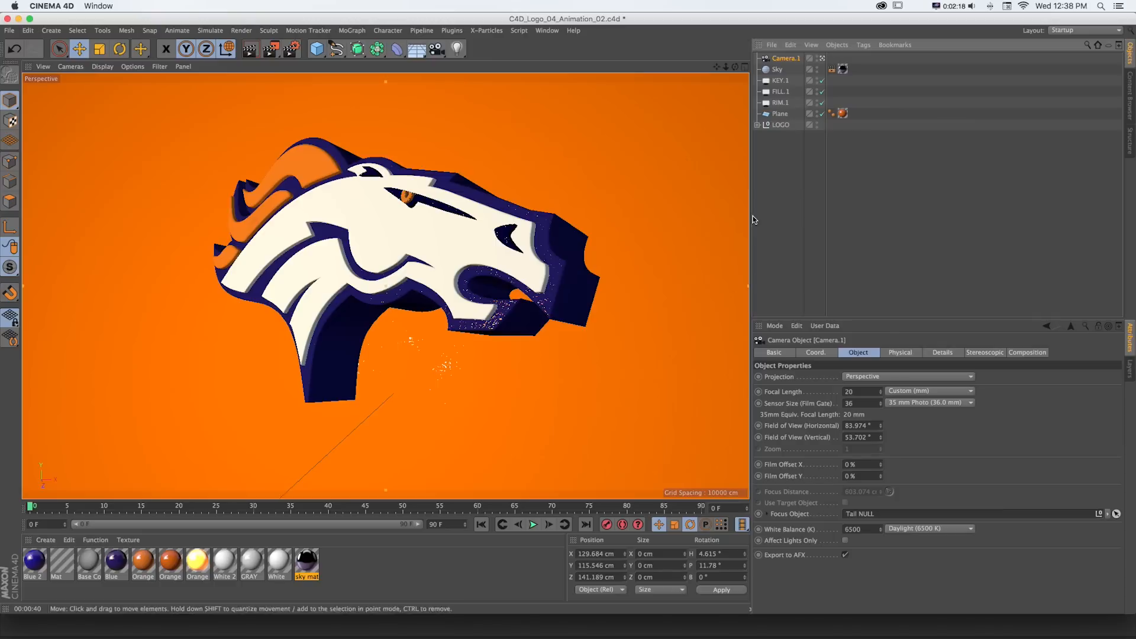
- Select the LOGO null, show its Coord. values, and switch to the Rotate tool
{"action": "left_click", "coordinate": [780, 125]}
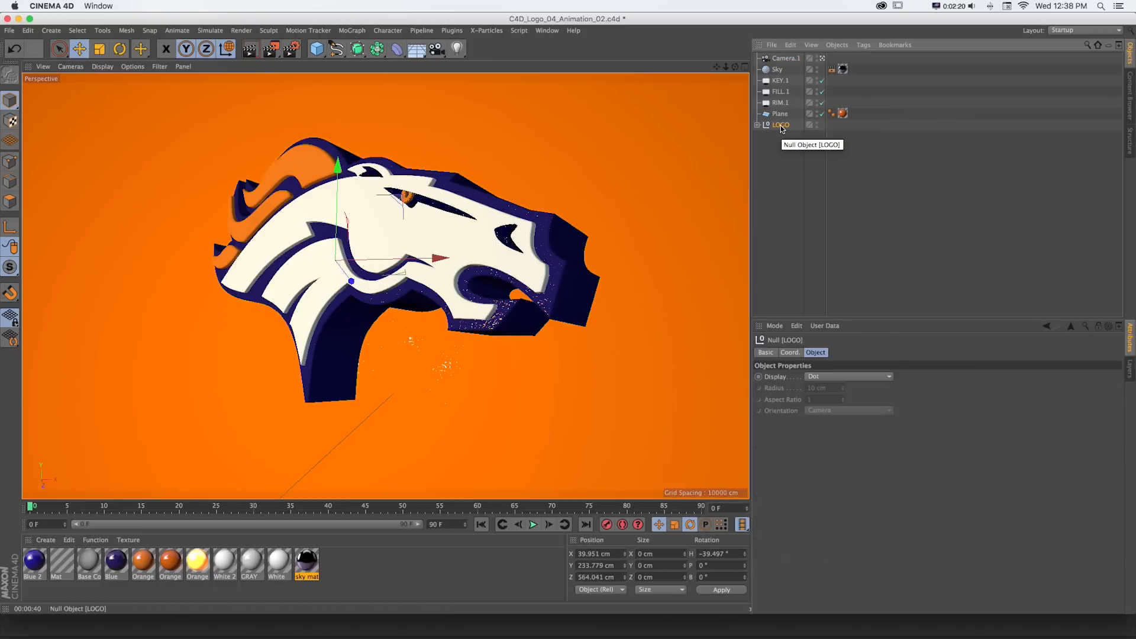
{"action": "left_click", "coordinate": [789, 352]}
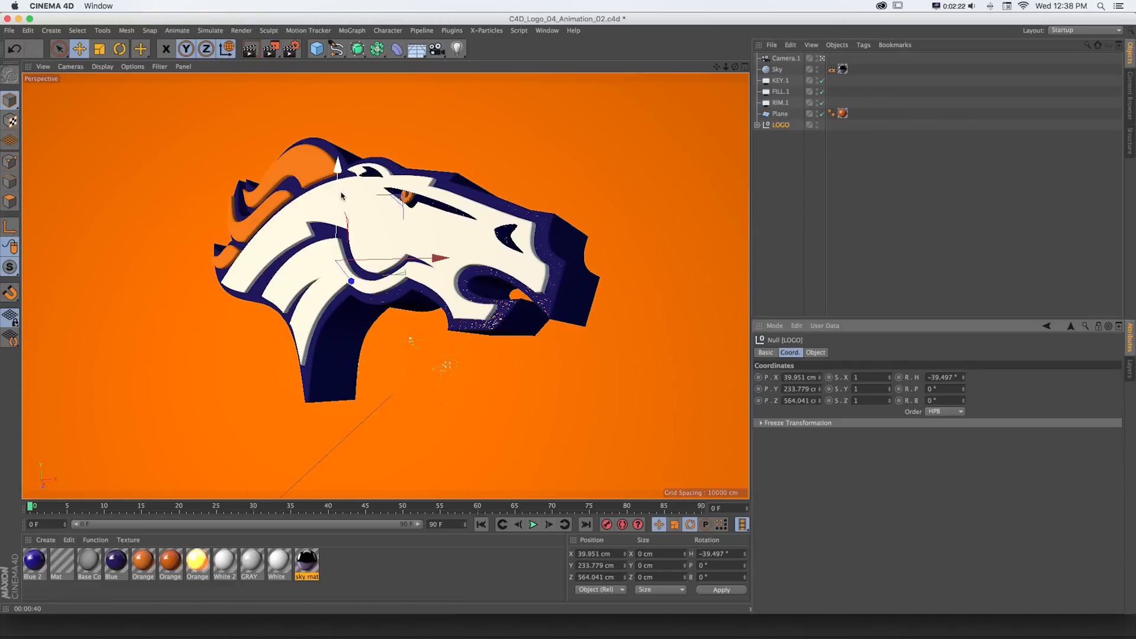
{"action": "left_click", "coordinate": [119, 48]}
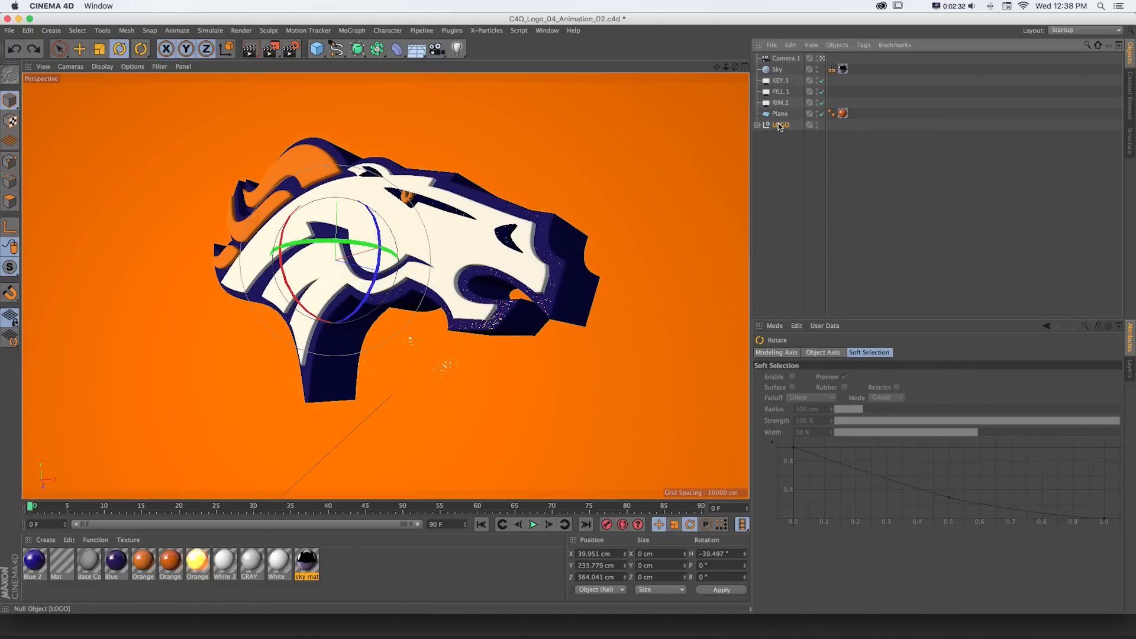
{"action": "left_click", "coordinate": [780, 125]}
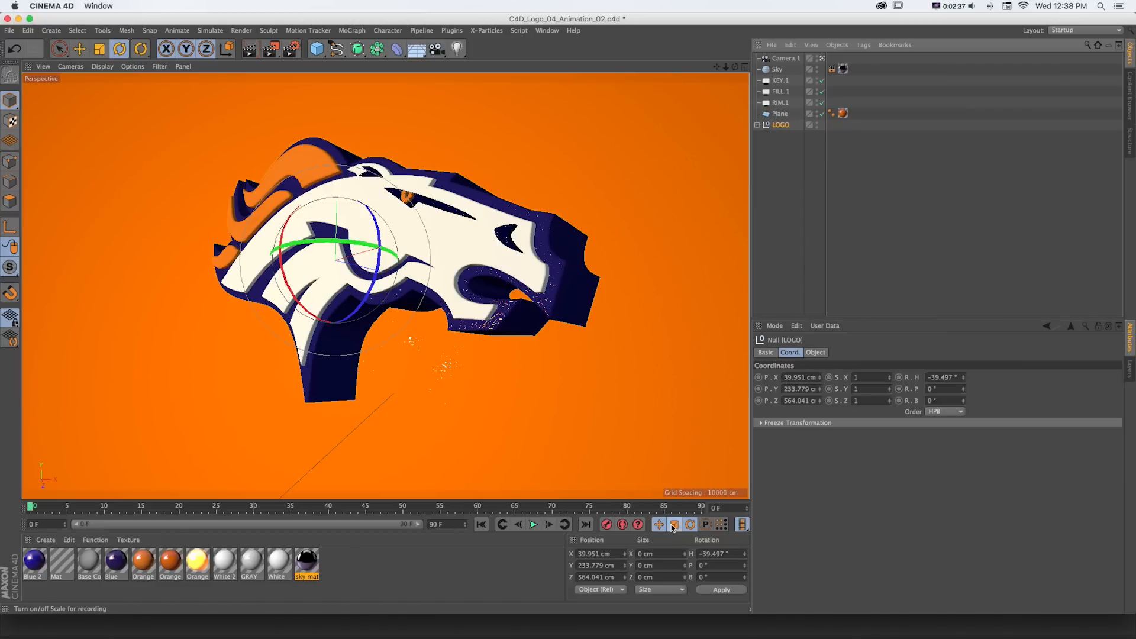
{"action": "mouse_move", "coordinate": [672, 525]}
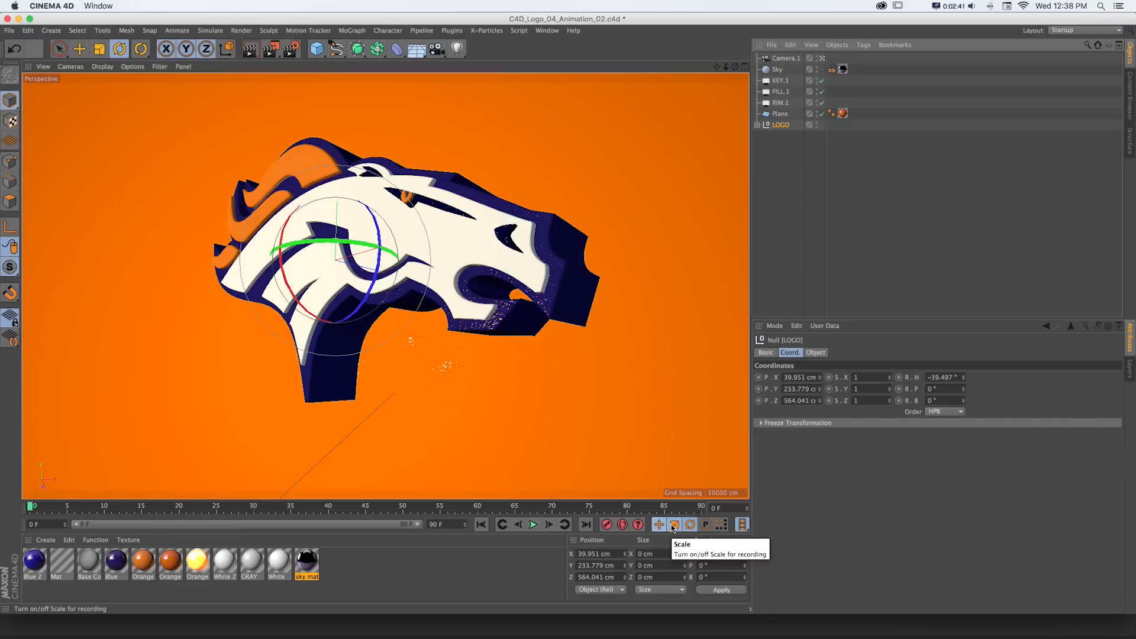
{"action": "mouse_move", "coordinate": [702, 525]}
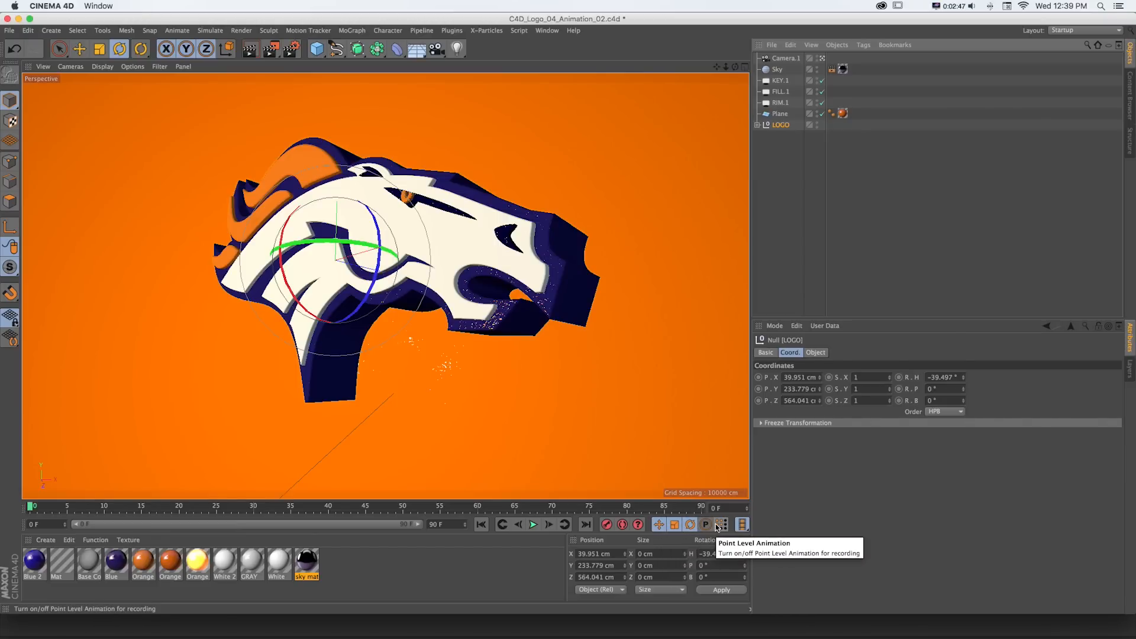
{"action": "mouse_move", "coordinate": [704, 525]}
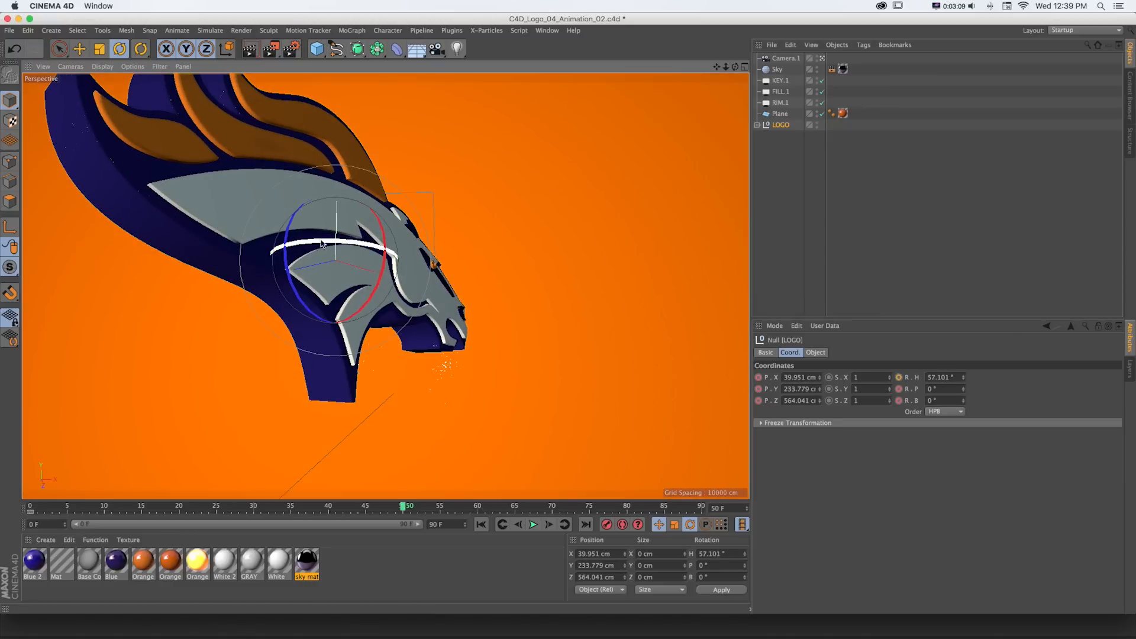
- Spin the LOGO to a heading of about 307° and move it farther back
{"action": "left_click_drag", "start_coordinate": [333, 246], "coordinate": [377, 249]}
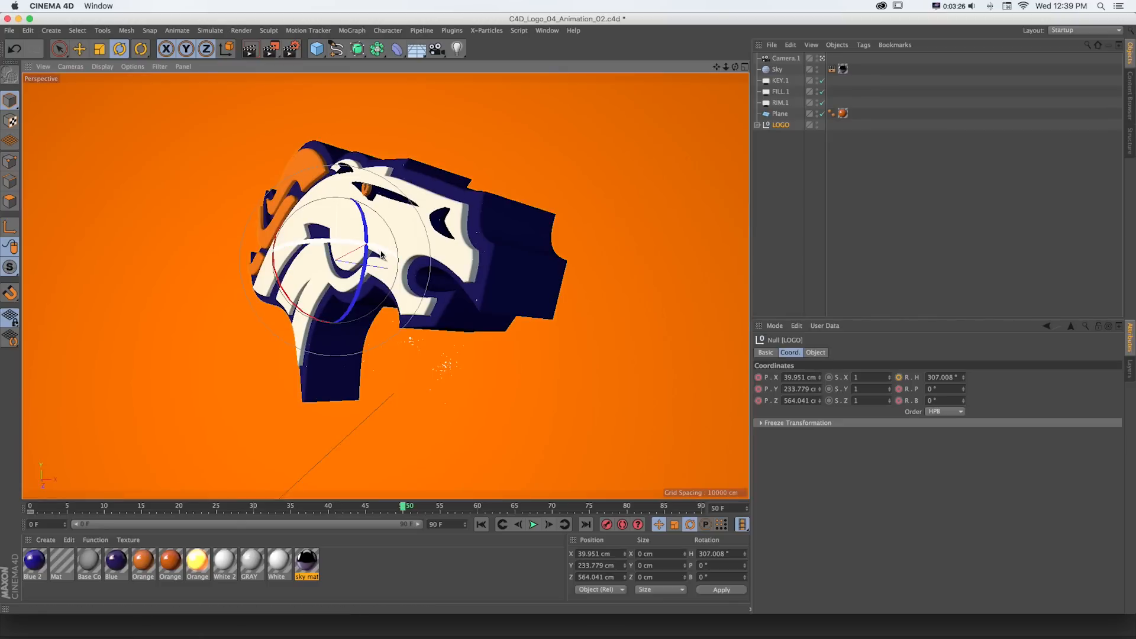
{"action": "left_click", "coordinate": [80, 49]}
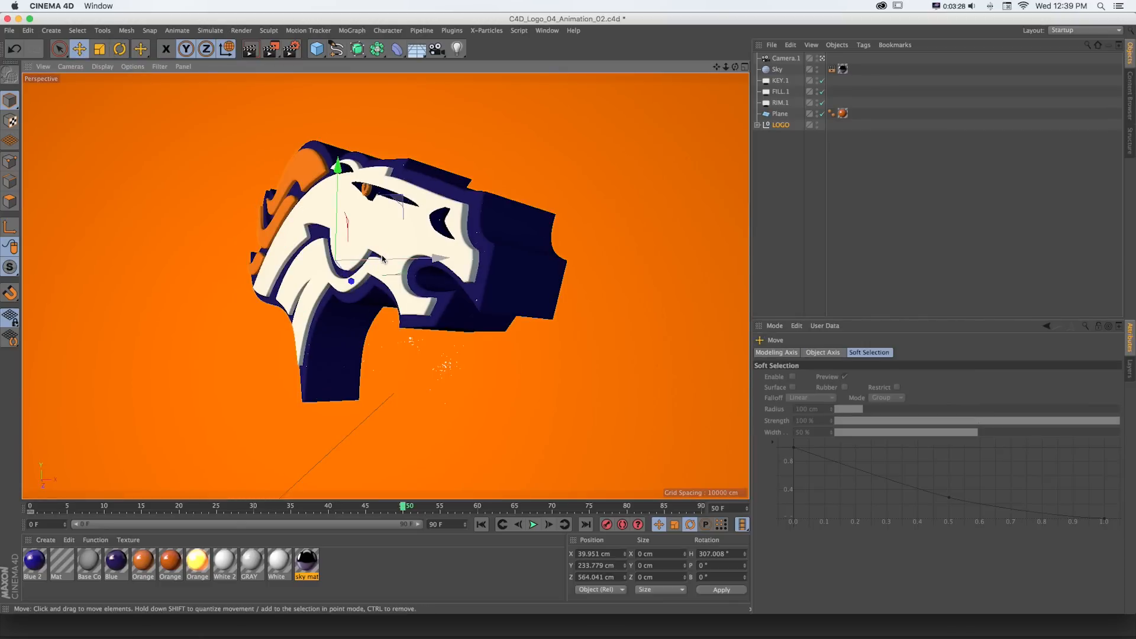
{"action": "left_click_drag", "start_coordinate": [385, 259], "coordinate": [529, 270]}
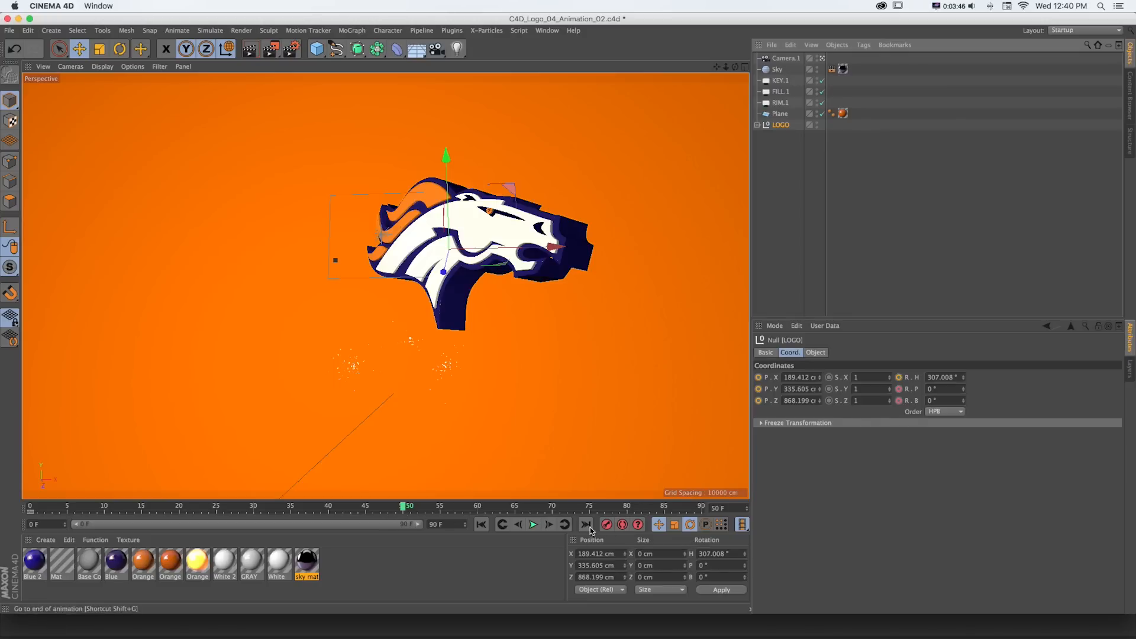
{"action": "mouse_move", "coordinate": [606, 524]}
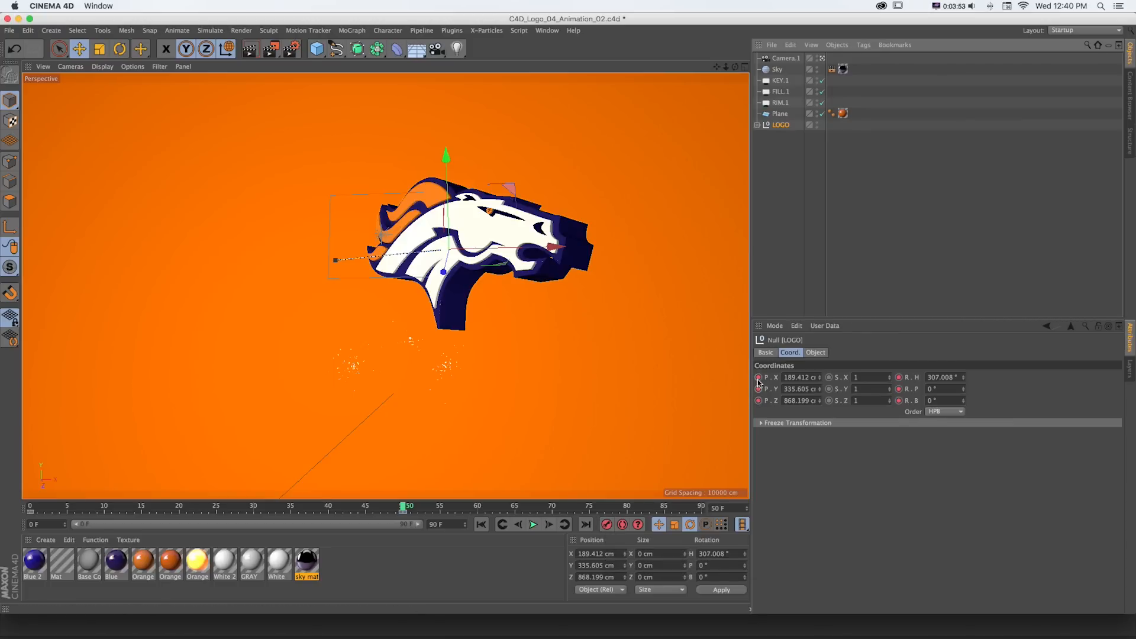
{"action": "mouse_move", "coordinate": [843, 429]}
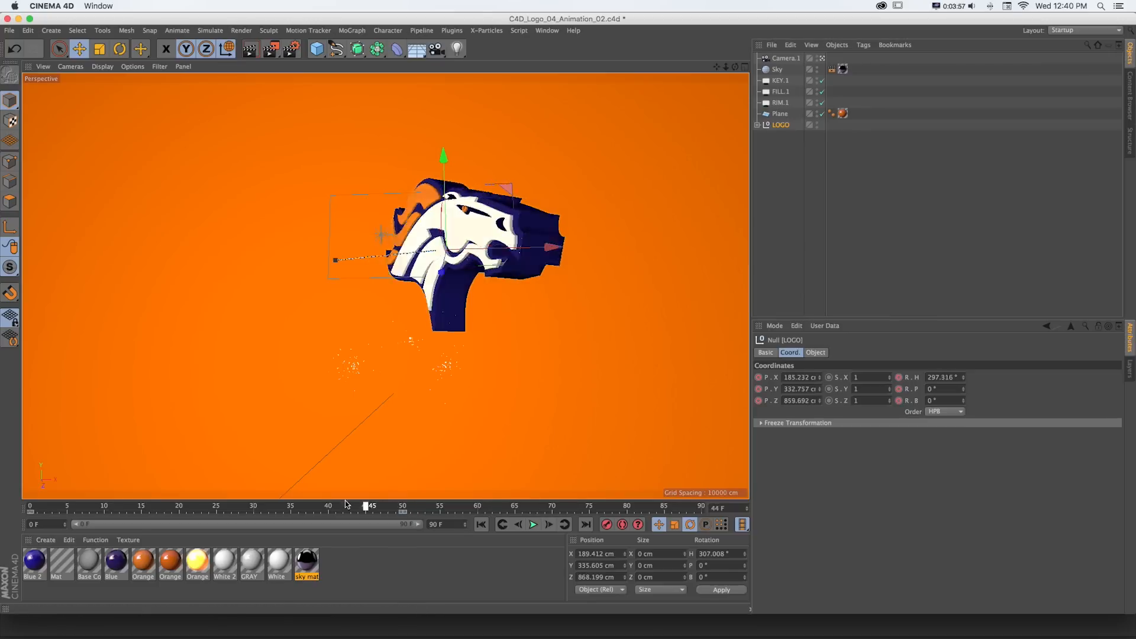
- Play the LOGO's spin-and-recede animation from frame 0, then select its final keys
{"action": "left_click", "coordinate": [500, 523]}
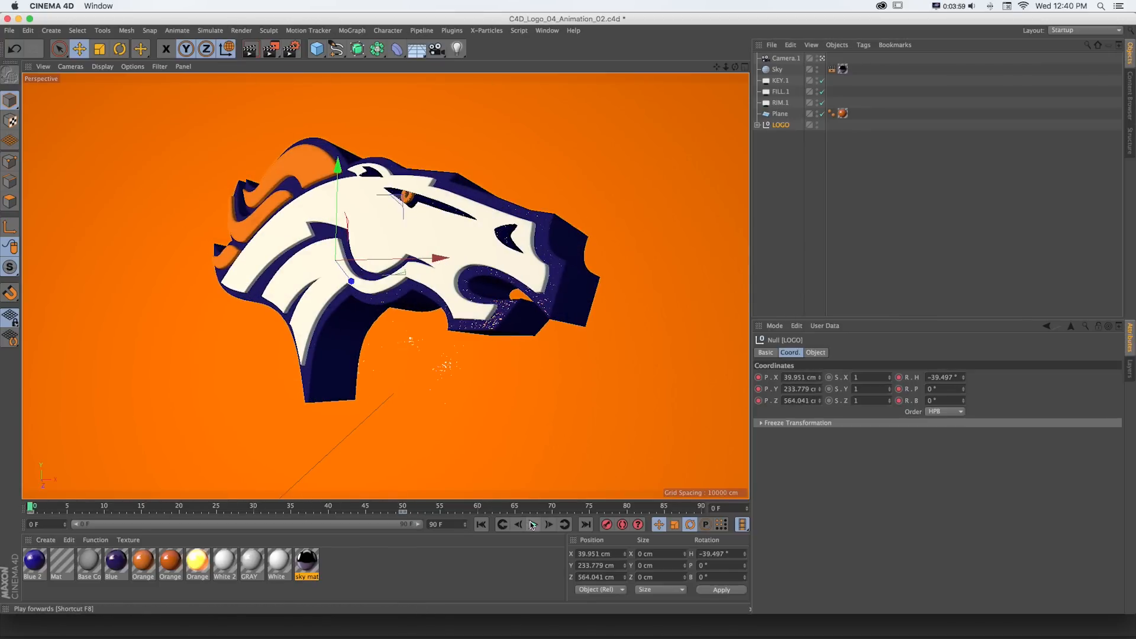
{"action": "left_click", "coordinate": [549, 524]}
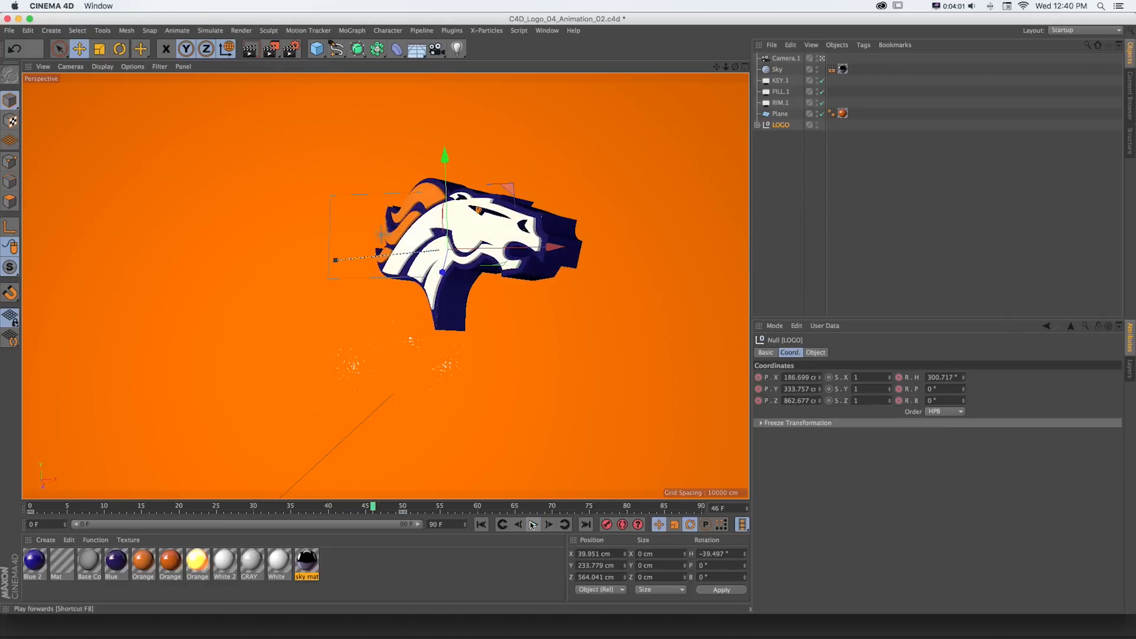
{"action": "left_click", "coordinate": [549, 524]}
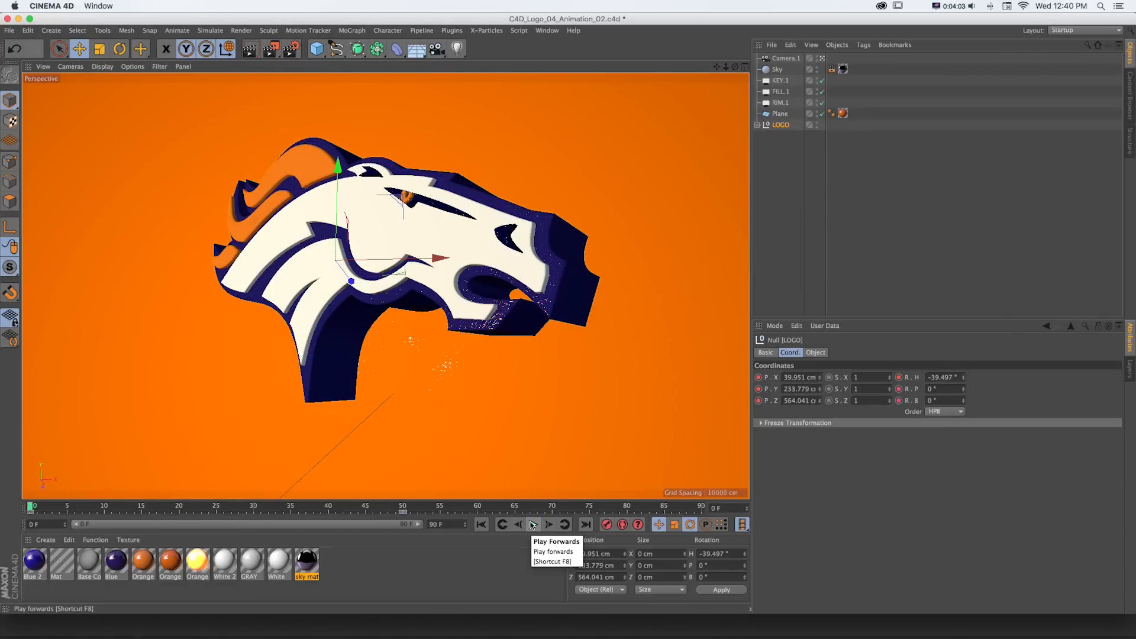
{"action": "left_click", "coordinate": [549, 524]}
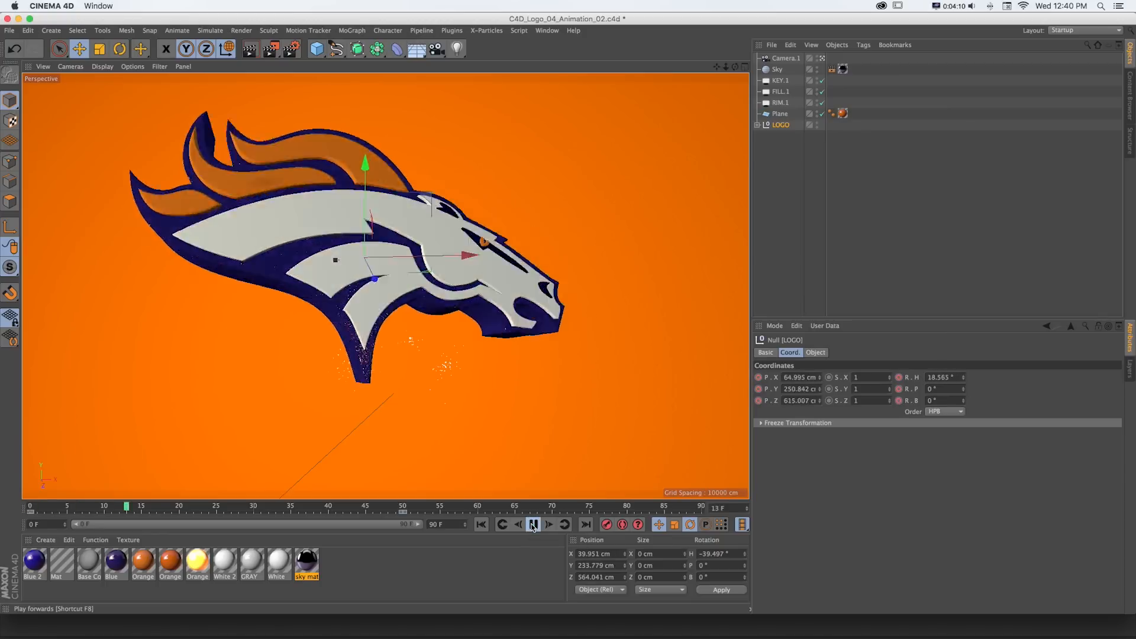
{"action": "left_click", "coordinate": [533, 525]}
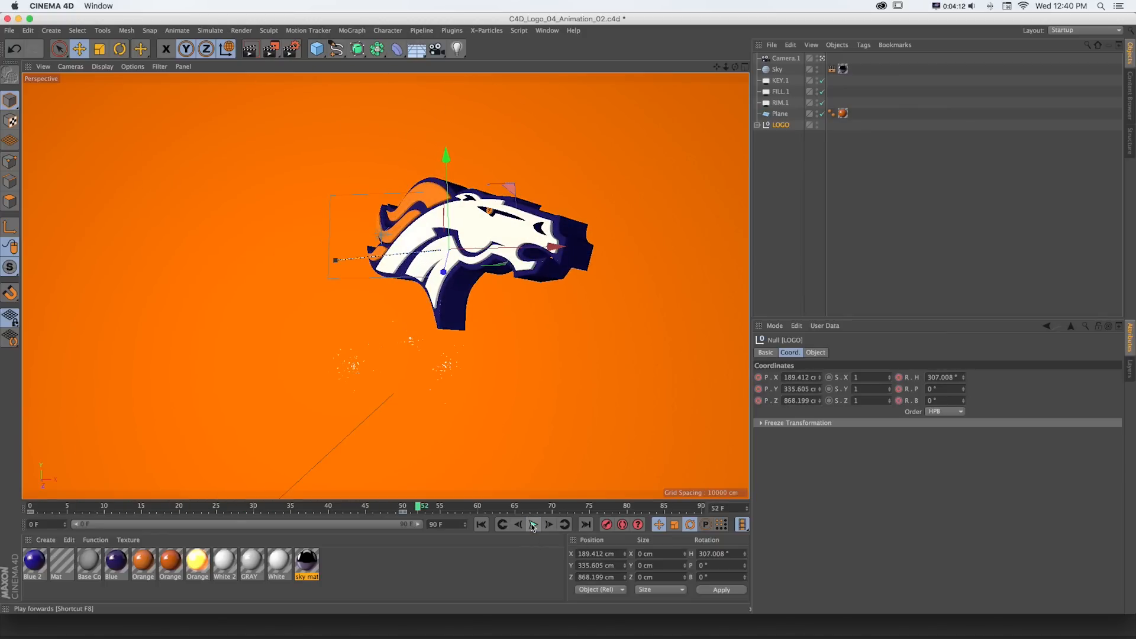
{"action": "left_click", "coordinate": [534, 524]}
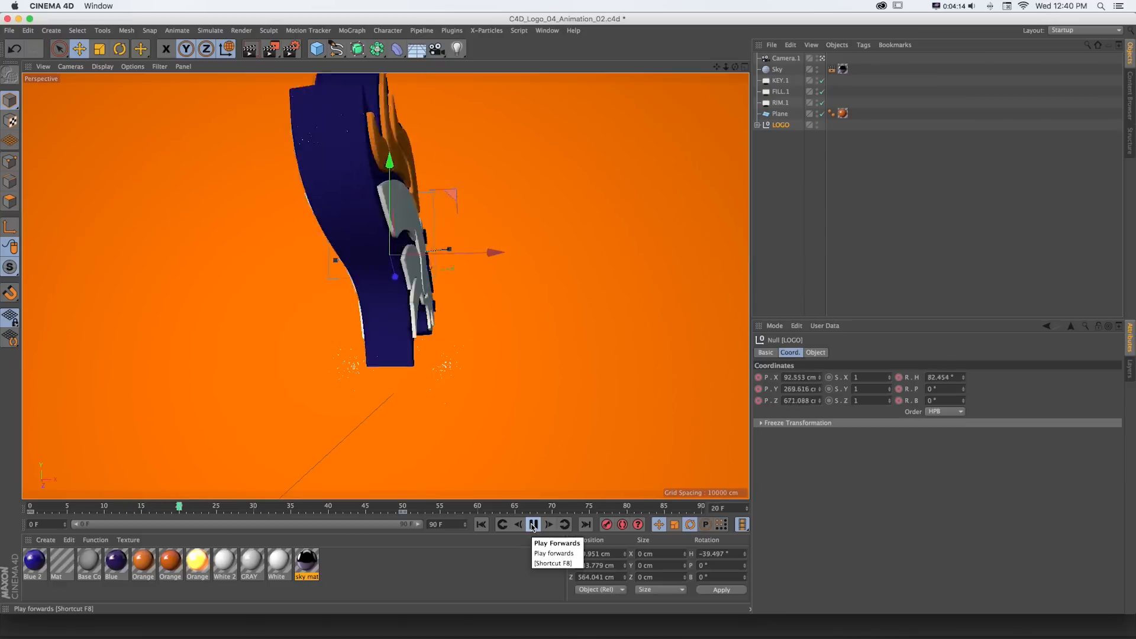
{"action": "left_click", "coordinate": [531, 523]}
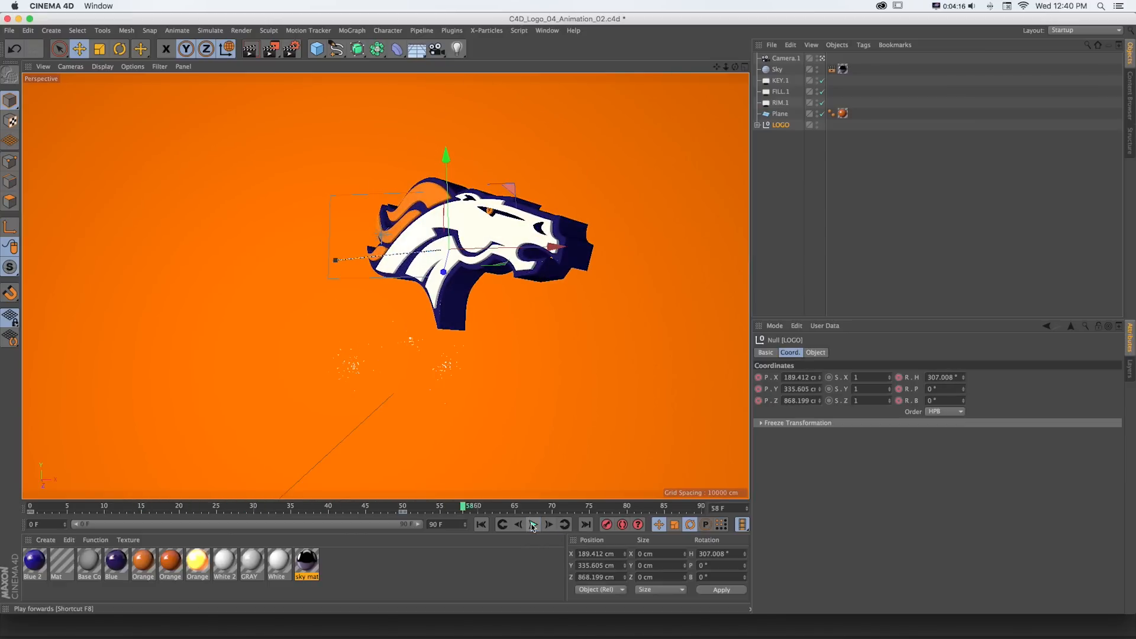
{"action": "left_click", "coordinate": [533, 524]}
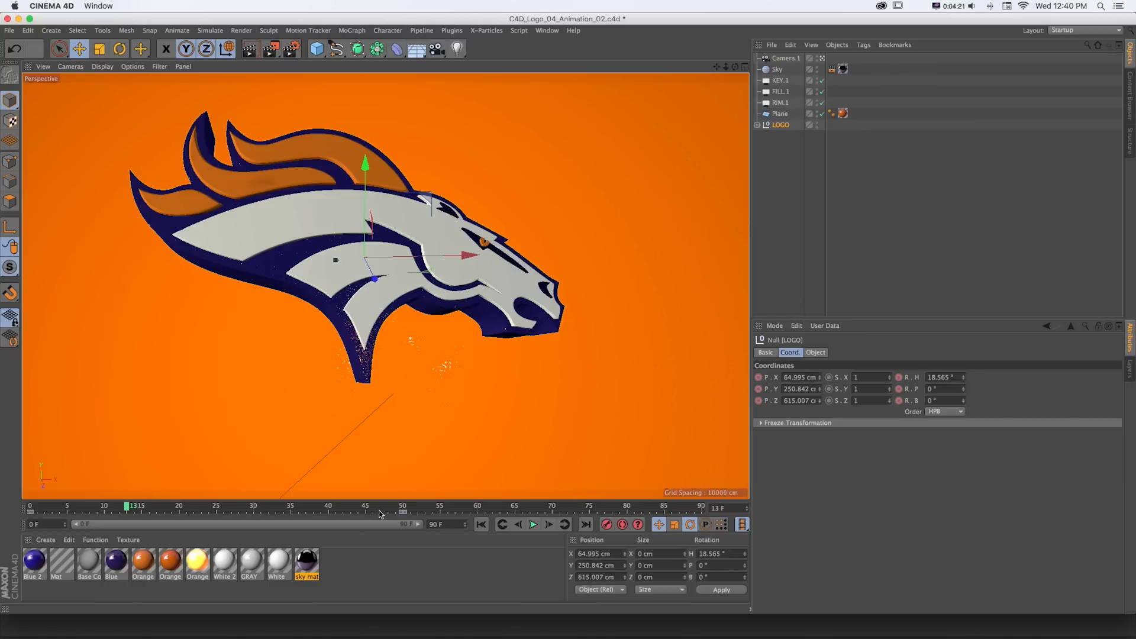
{"action": "mouse_move", "coordinate": [251, 507]}
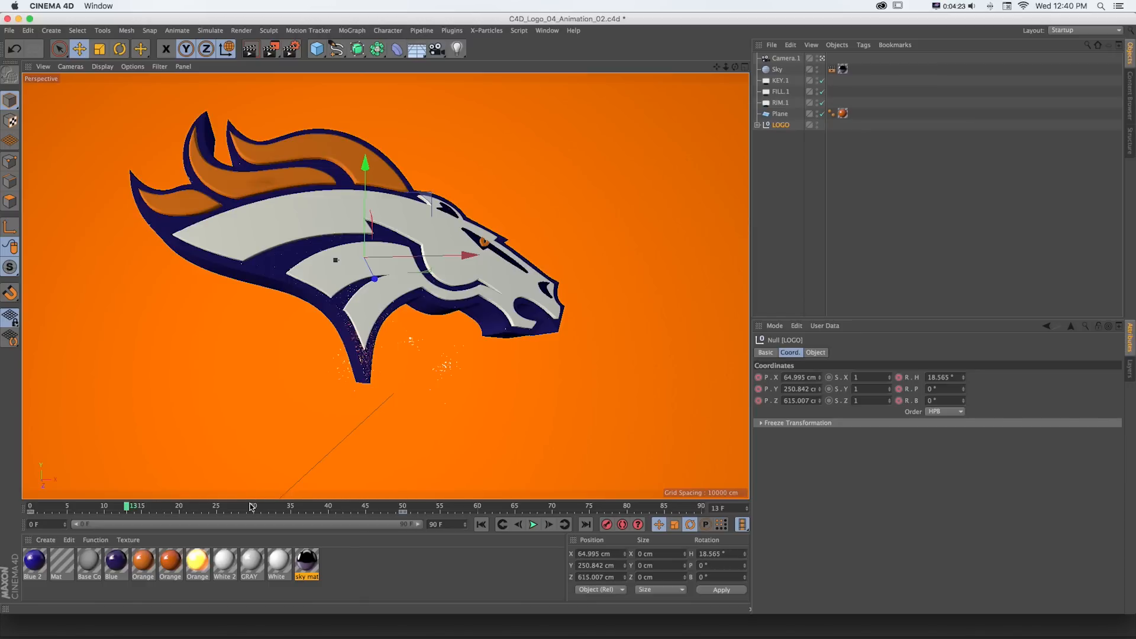
{"action": "mouse_move", "coordinate": [295, 507]}
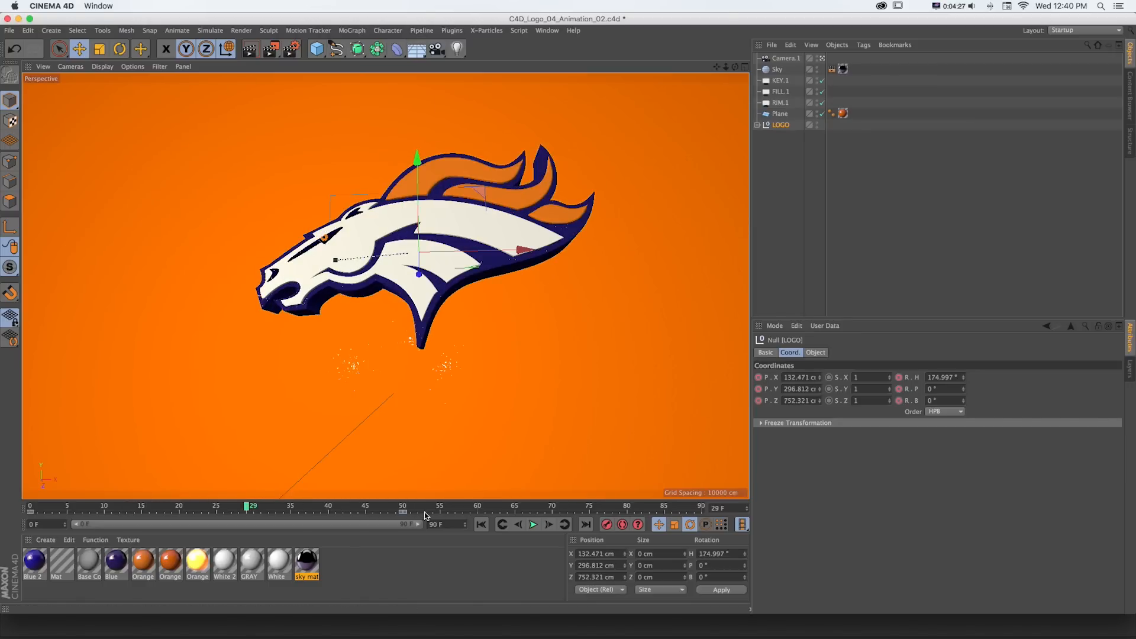
{"action": "left_click", "coordinate": [401, 516]}
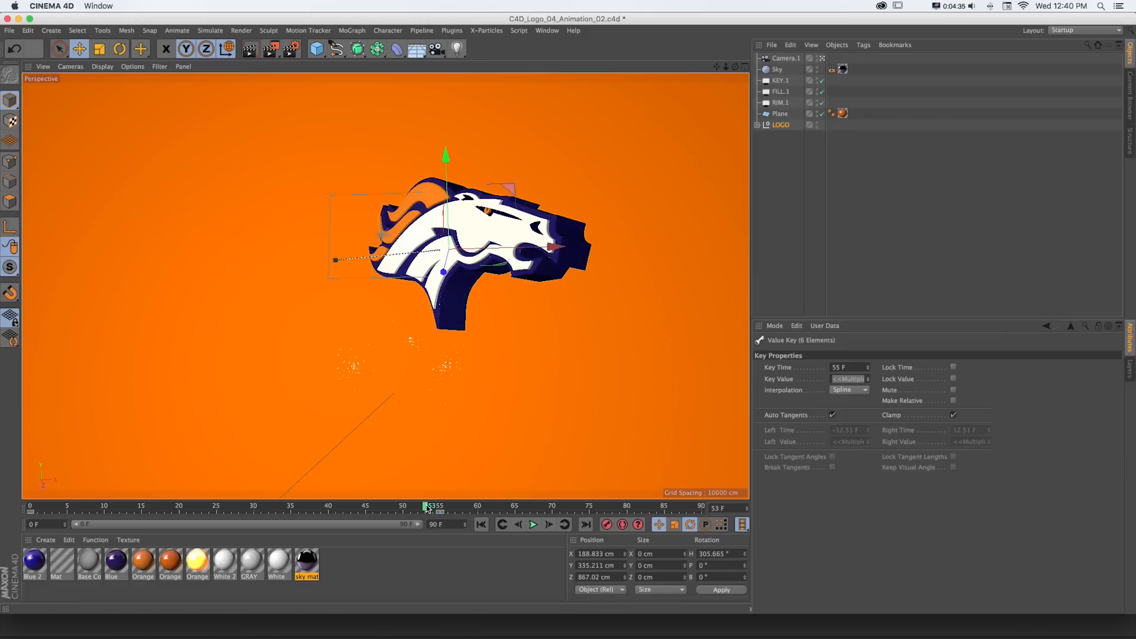
- Open the Timeline window from the Window menu
{"action": "left_click", "coordinate": [546, 30]}
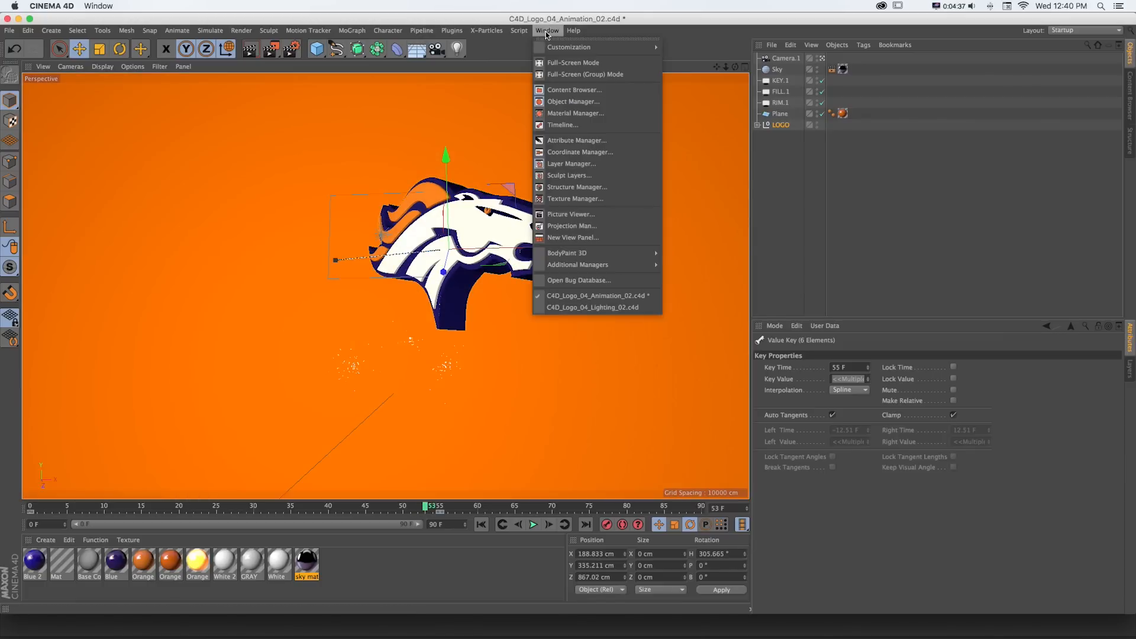
{"action": "left_click", "coordinate": [563, 125]}
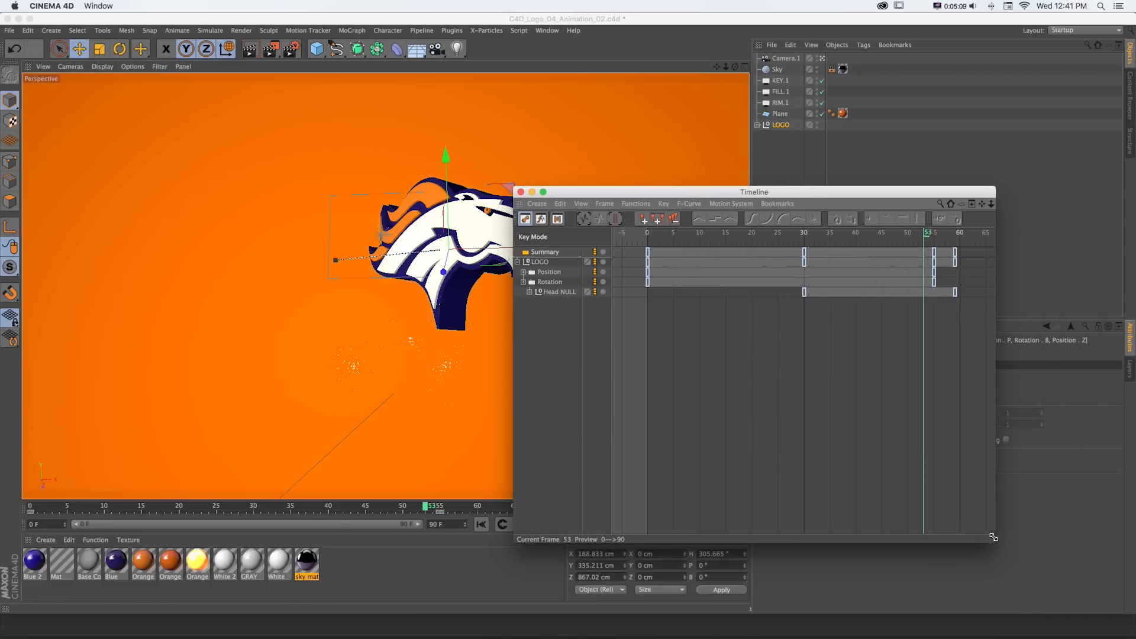
- Inspect the LOGO and Head NULL position tracks in the curve editor, then close it
{"action": "left_click_drag", "start_coordinate": [753, 192], "coordinate": [805, 211]}
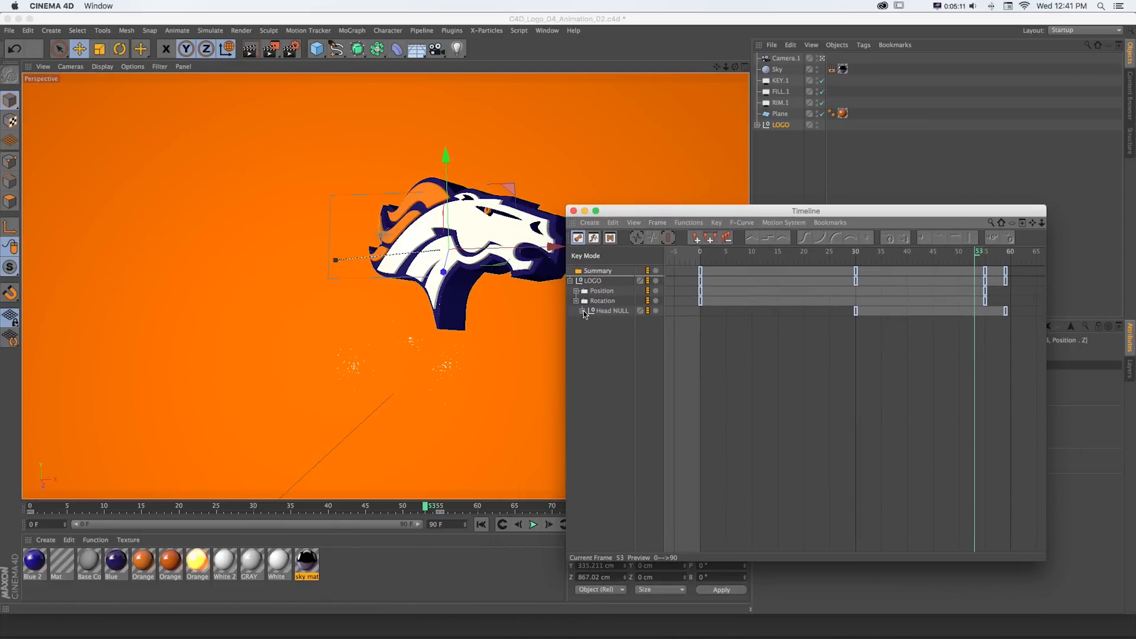
{"action": "left_click", "coordinate": [585, 310]}
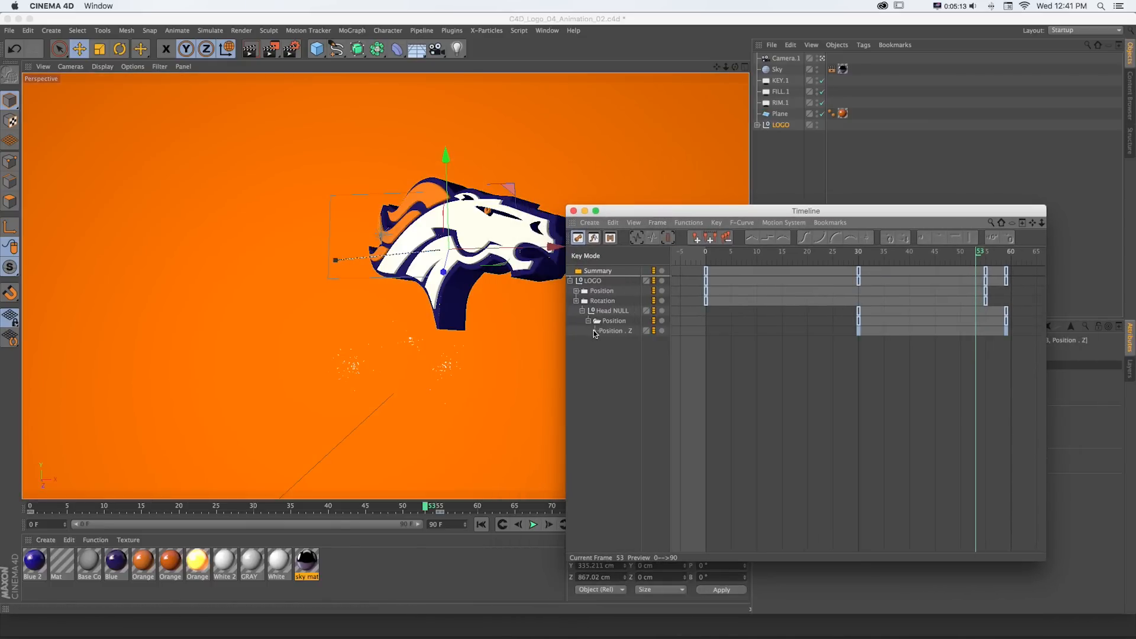
{"action": "left_click", "coordinate": [577, 290]}
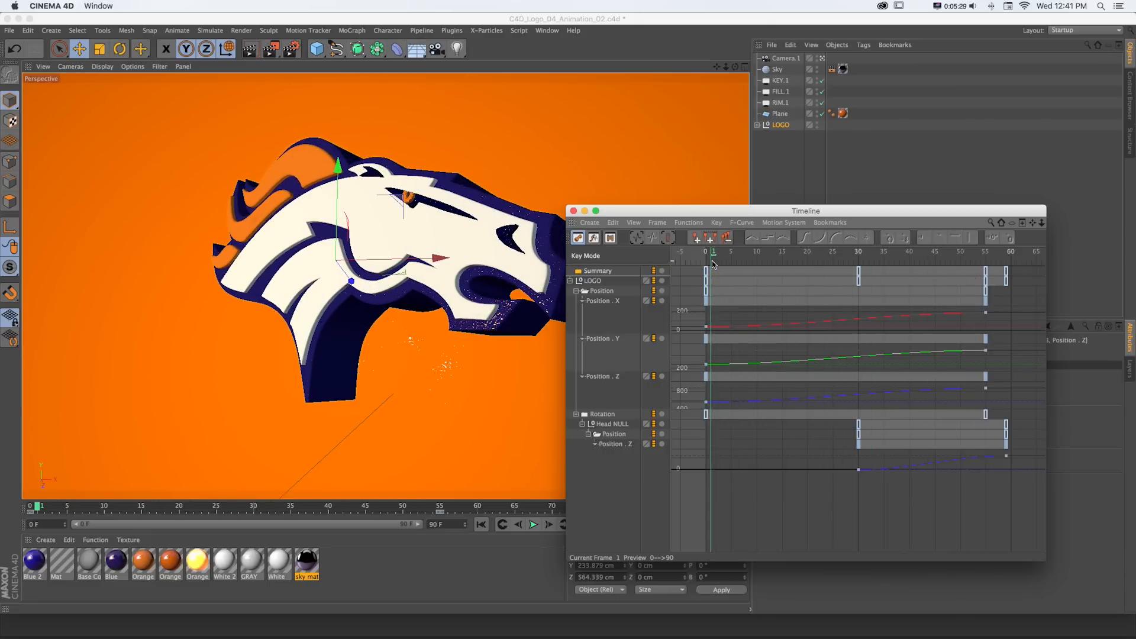
{"action": "left_click", "coordinate": [593, 238]}
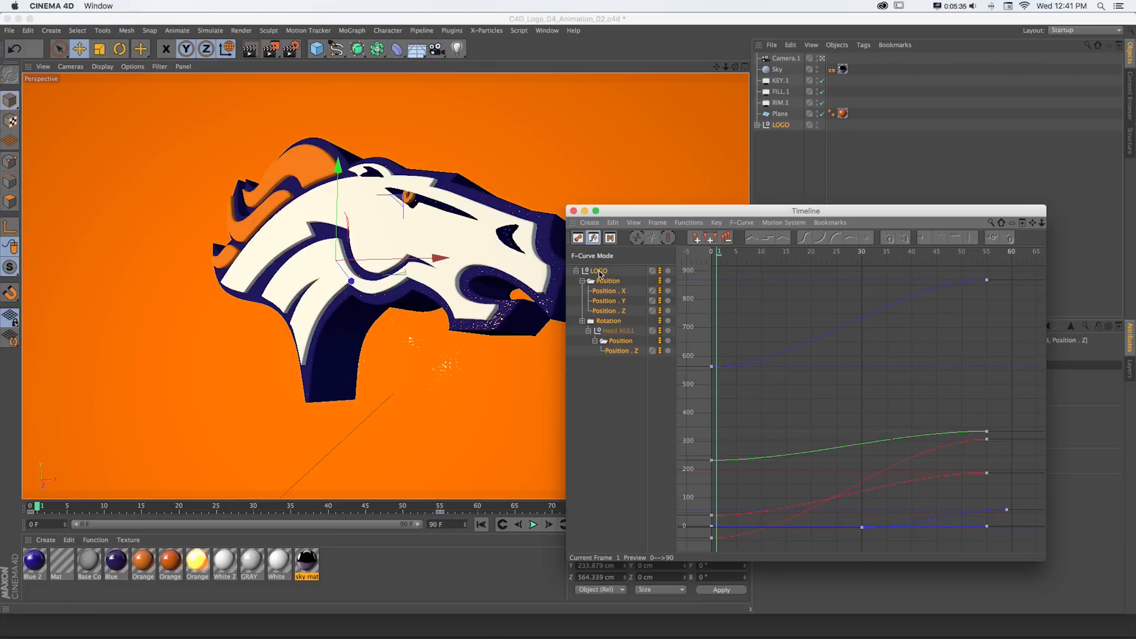
{"action": "left_click_drag", "start_coordinate": [804, 210], "coordinate": [843, 158]}
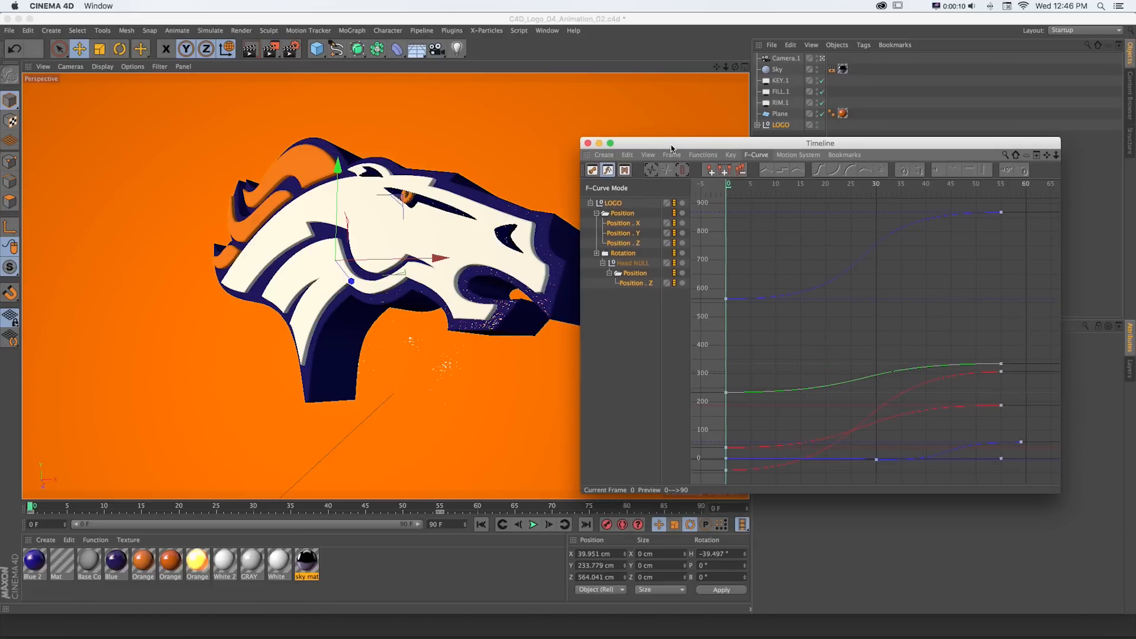
{"action": "left_click", "coordinate": [156, 506]}
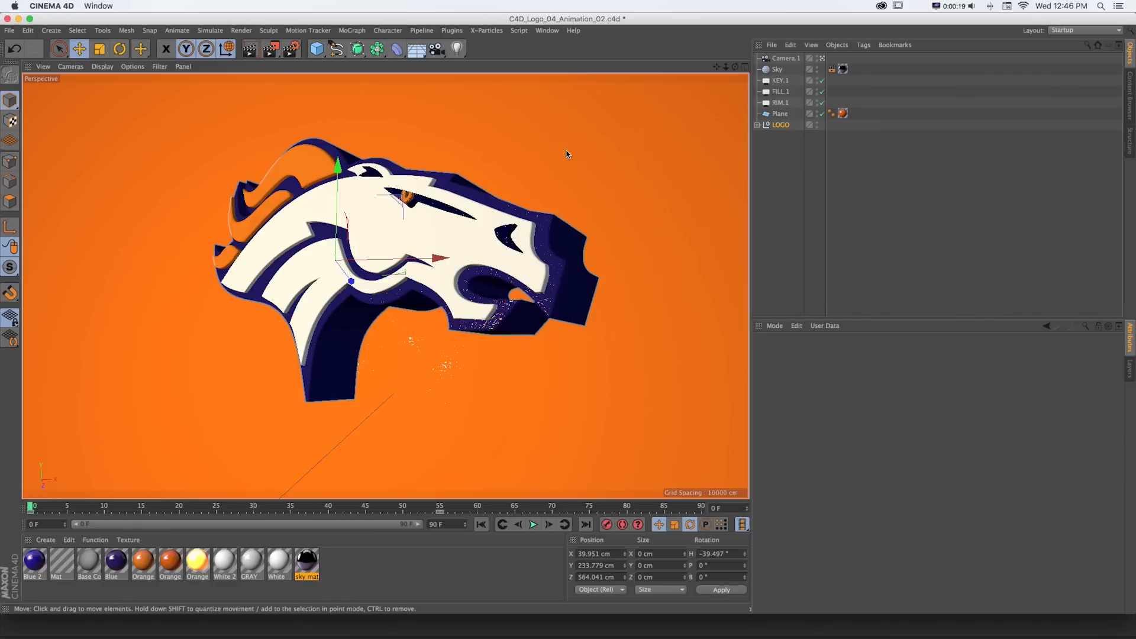
- Select the LOGO null to show its coordinates, including heading -39.497°
{"action": "left_click", "coordinate": [781, 123]}
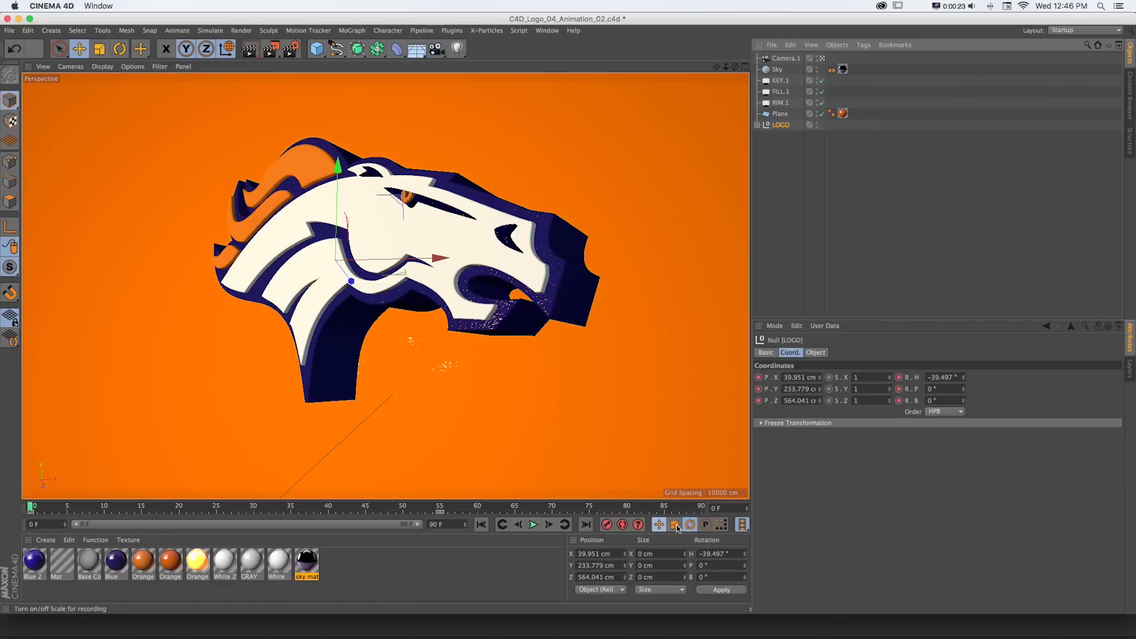
{"action": "mouse_move", "coordinate": [607, 524]}
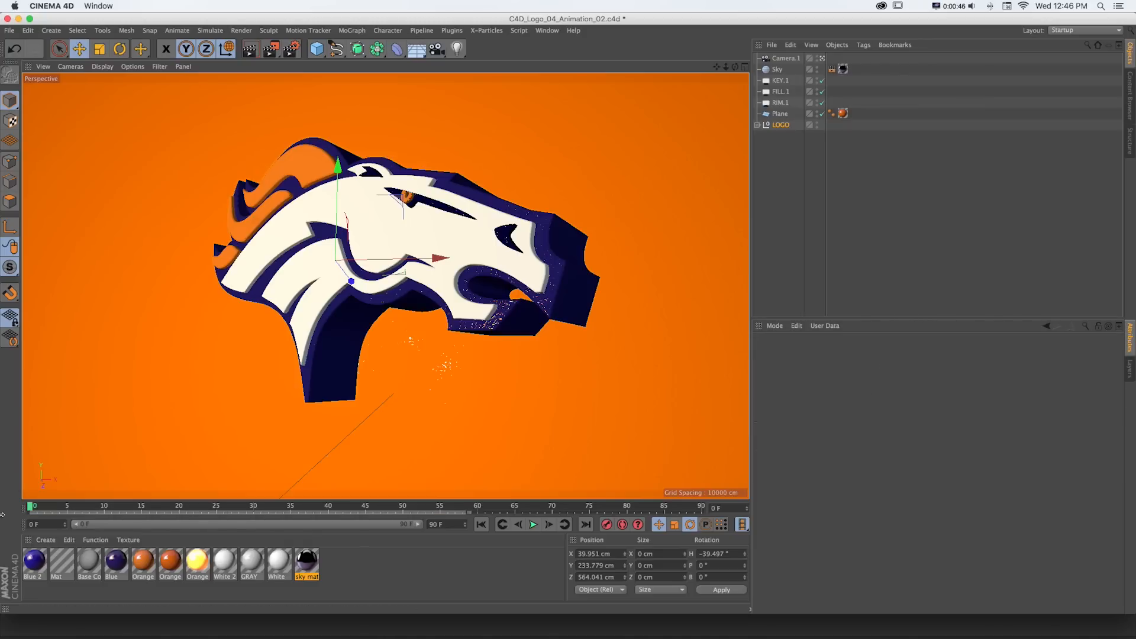
{"action": "left_click", "coordinate": [781, 125]}
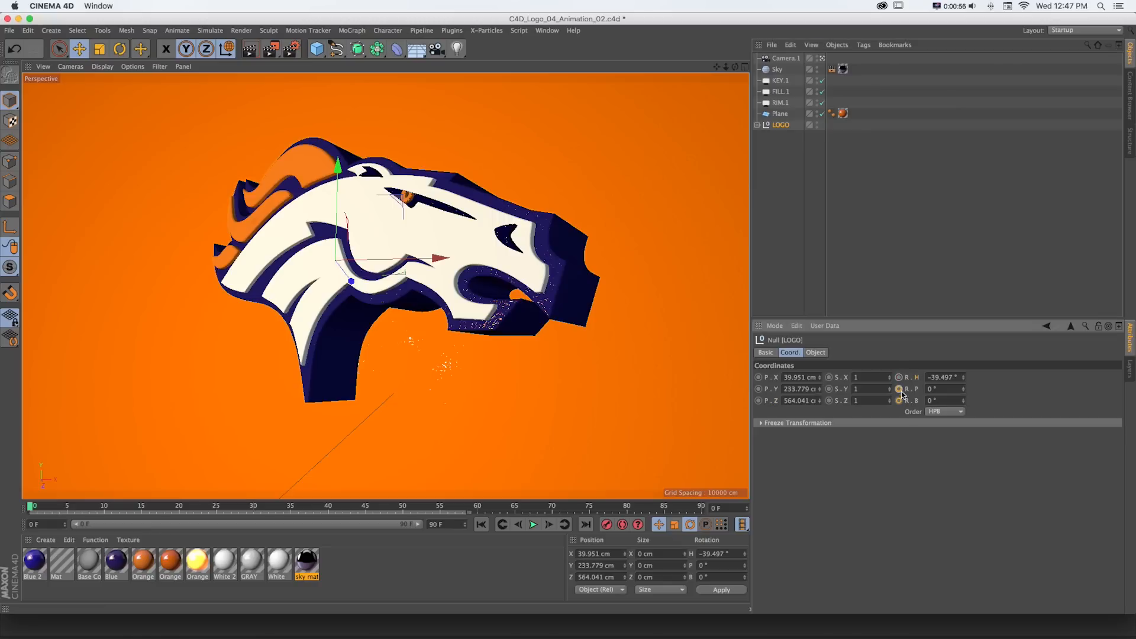
{"action": "mouse_move", "coordinate": [890, 391]}
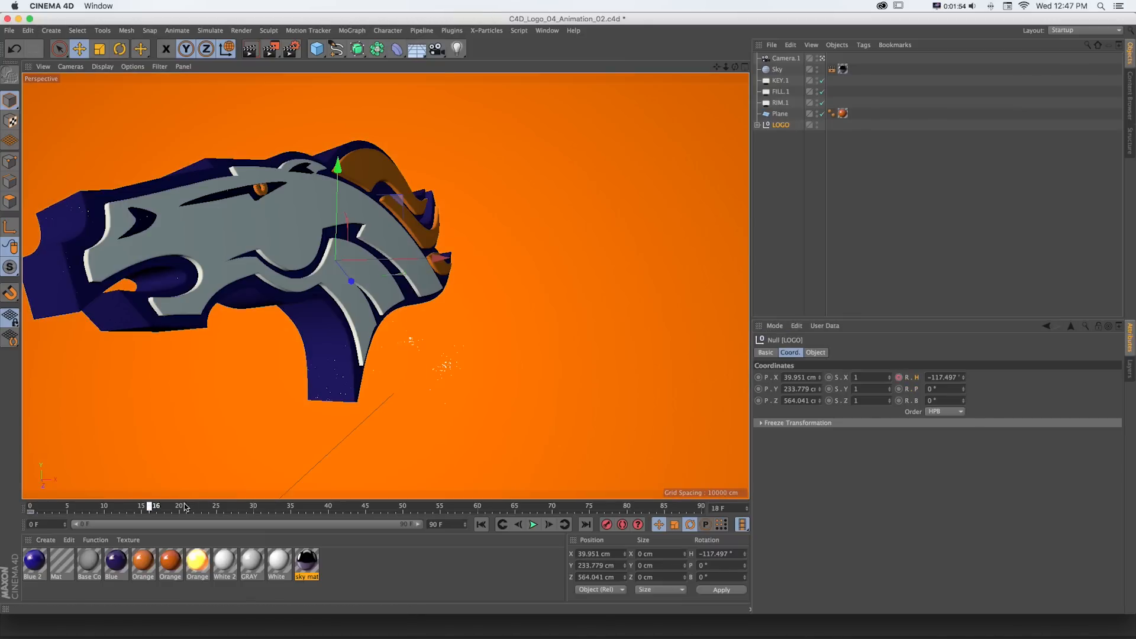
- Scrub to an early frame and preview the LOGO's heading turn up to frame 60
{"action": "left_click", "coordinate": [478, 505]}
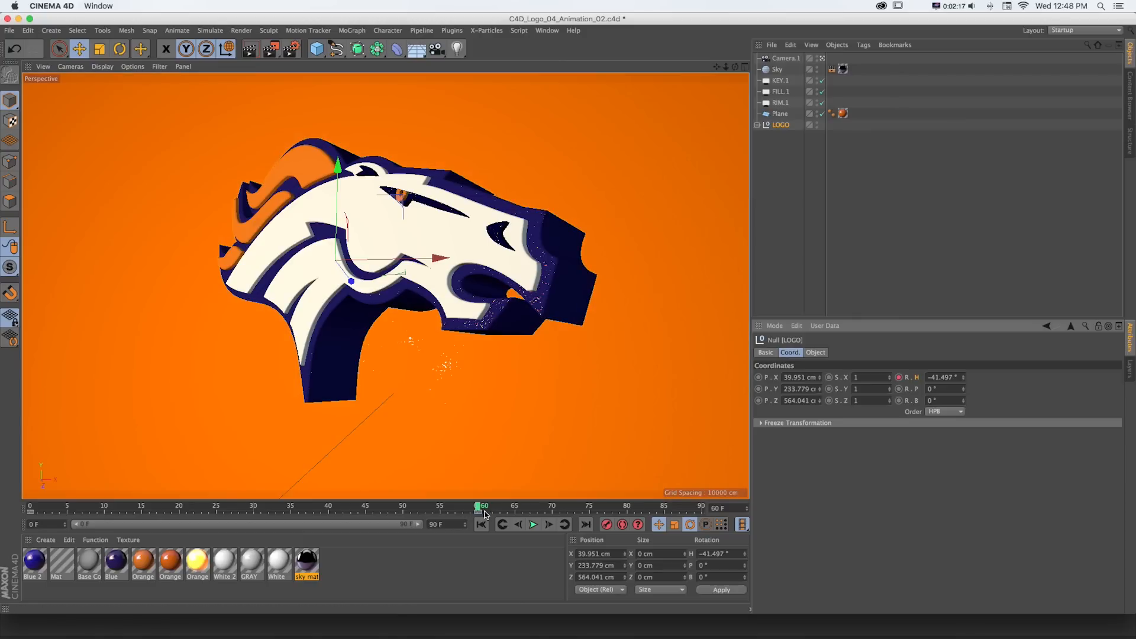
{"action": "left_click", "coordinate": [534, 524]}
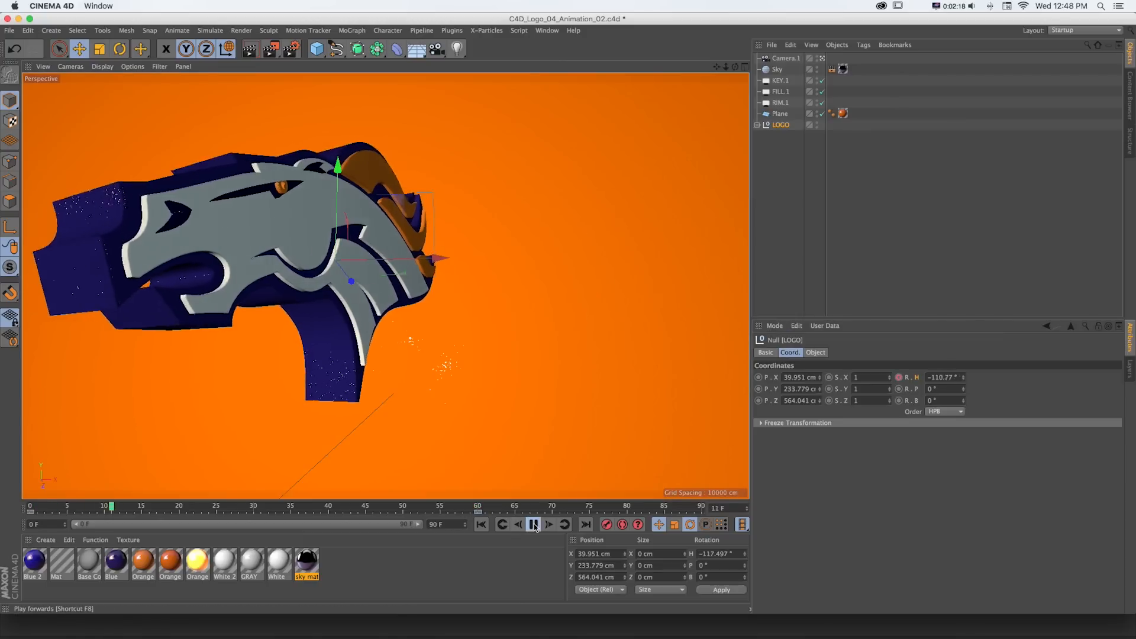
{"action": "left_click", "coordinate": [533, 523]}
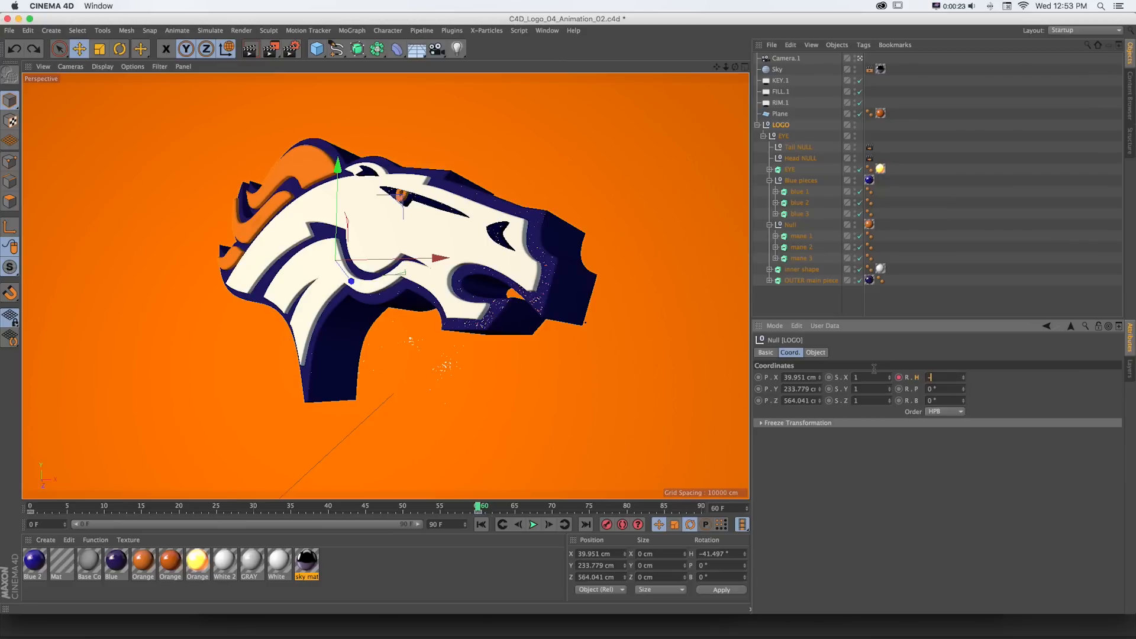
- Key the LOGO heading at -30° for frame 60 and -100° for frame 0, then preview
{"action": "type", "text": "-30"}
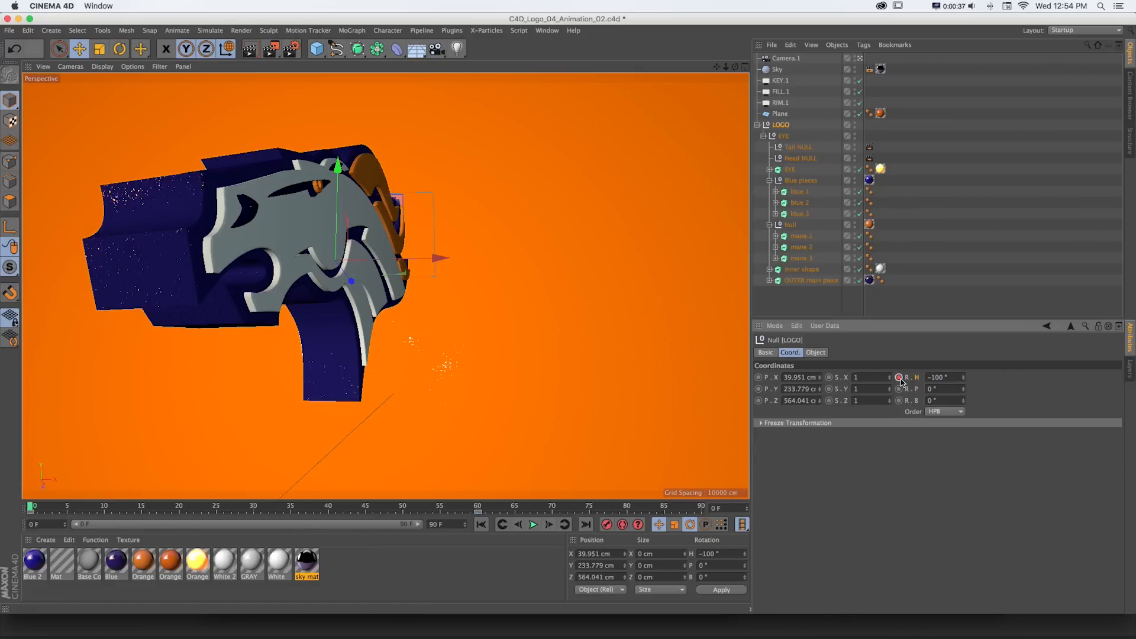
{"action": "left_click", "coordinate": [533, 524]}
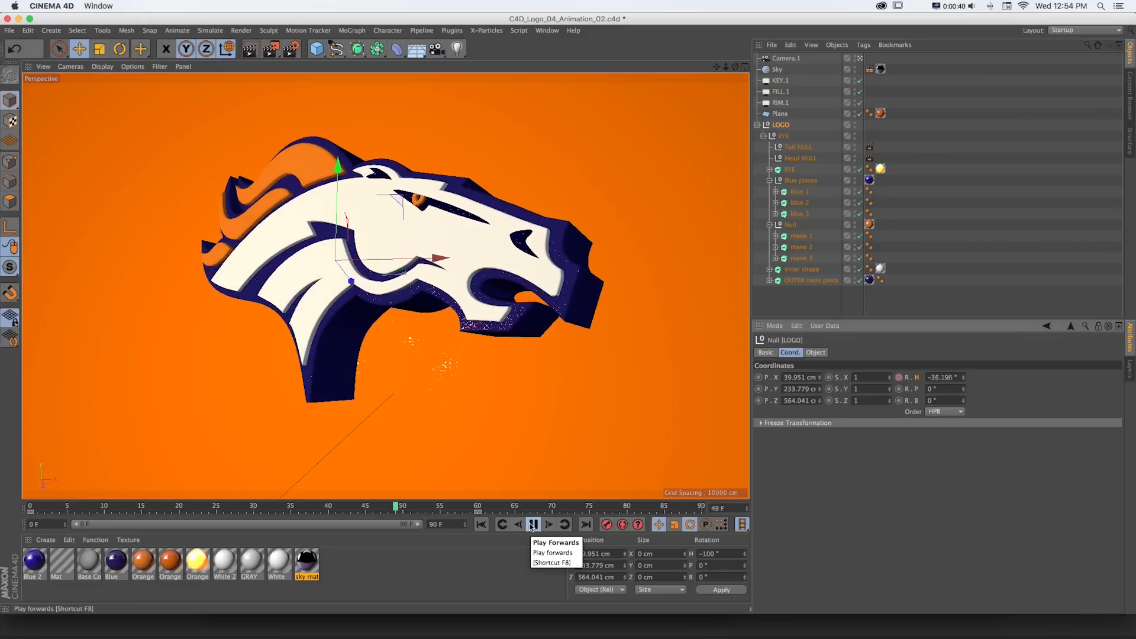
{"action": "left_click", "coordinate": [533, 524]}
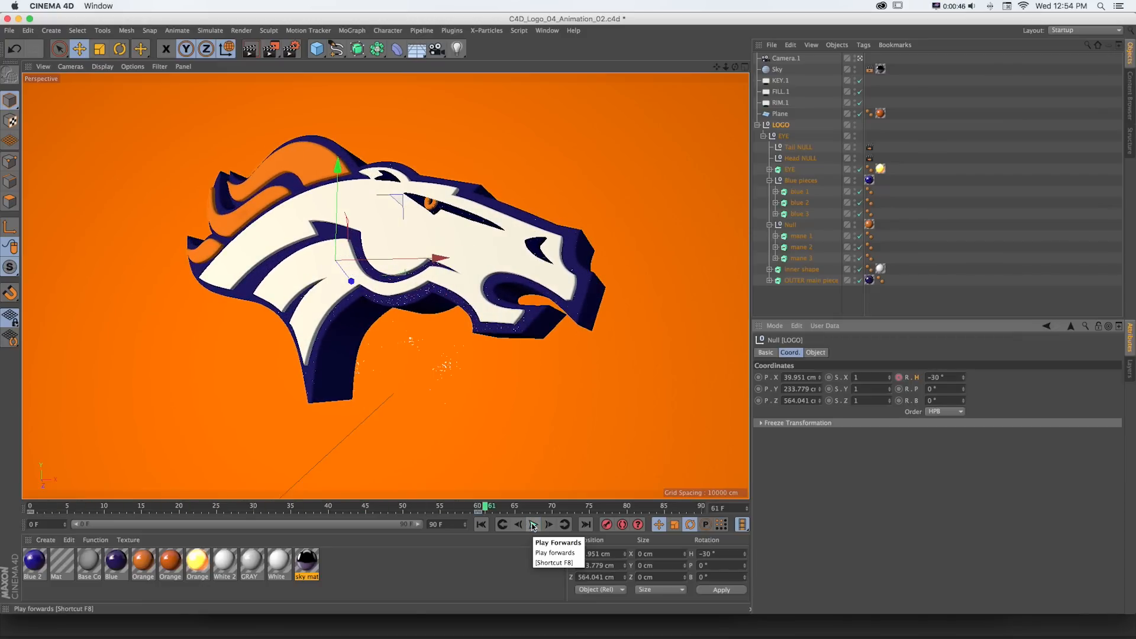
{"action": "left_click", "coordinate": [533, 524]}
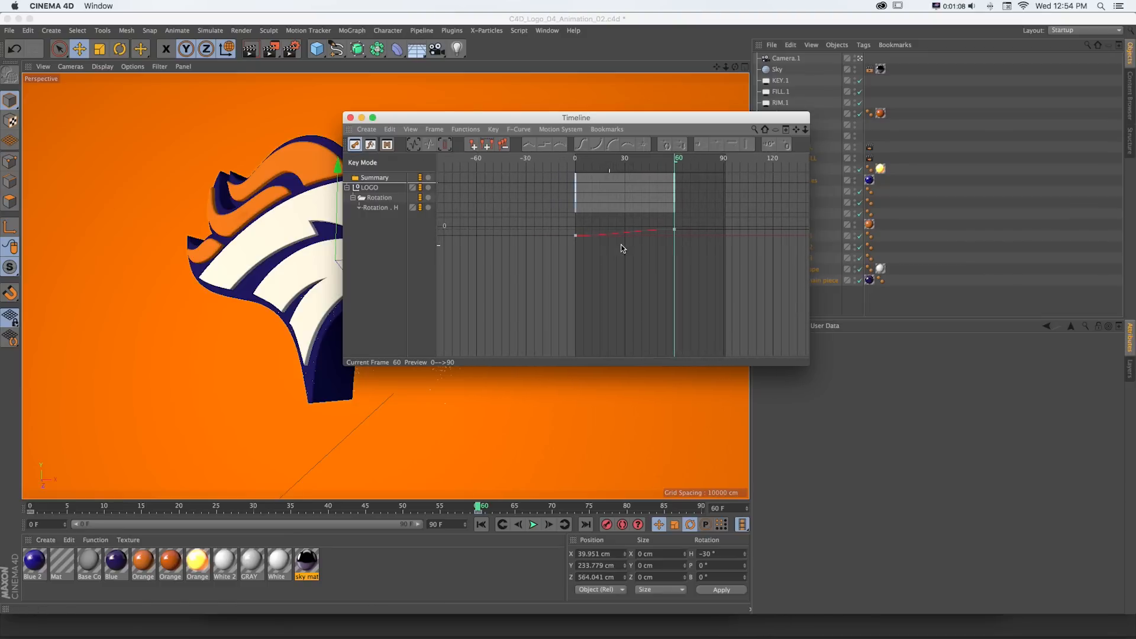
{"action": "mouse_move", "coordinate": [371, 144]}
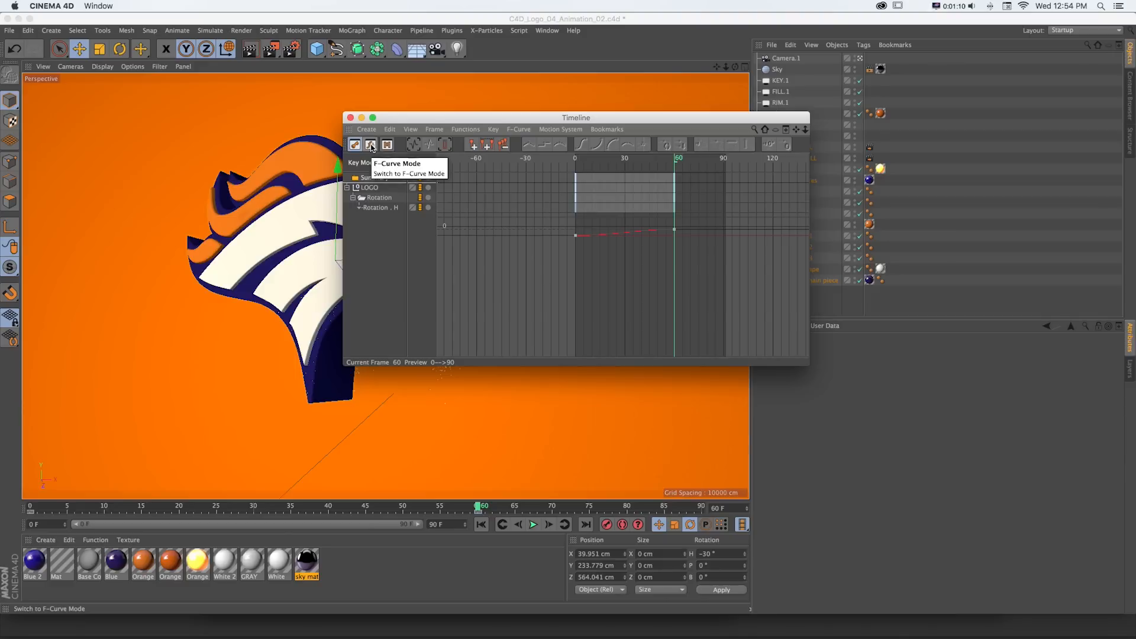
- Set the LOGO's Rotation.H keys to Linear interpolation in F-Curve mode and play it
{"action": "left_click", "coordinate": [370, 144]}
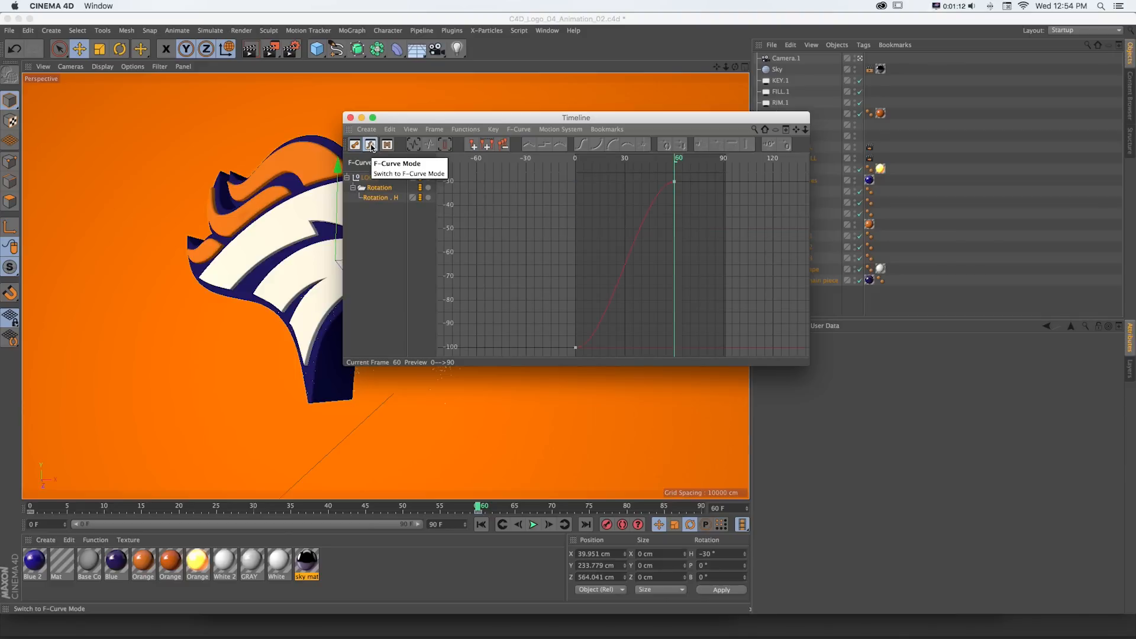
{"action": "left_click", "coordinate": [369, 145]}
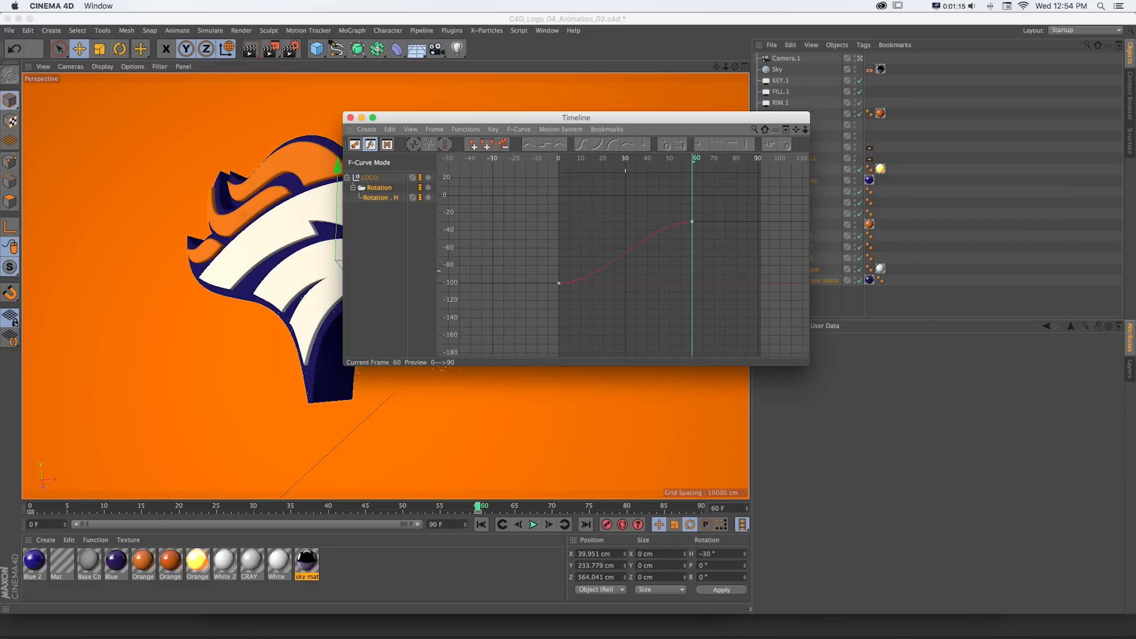
{"action": "left_click", "coordinate": [380, 198]}
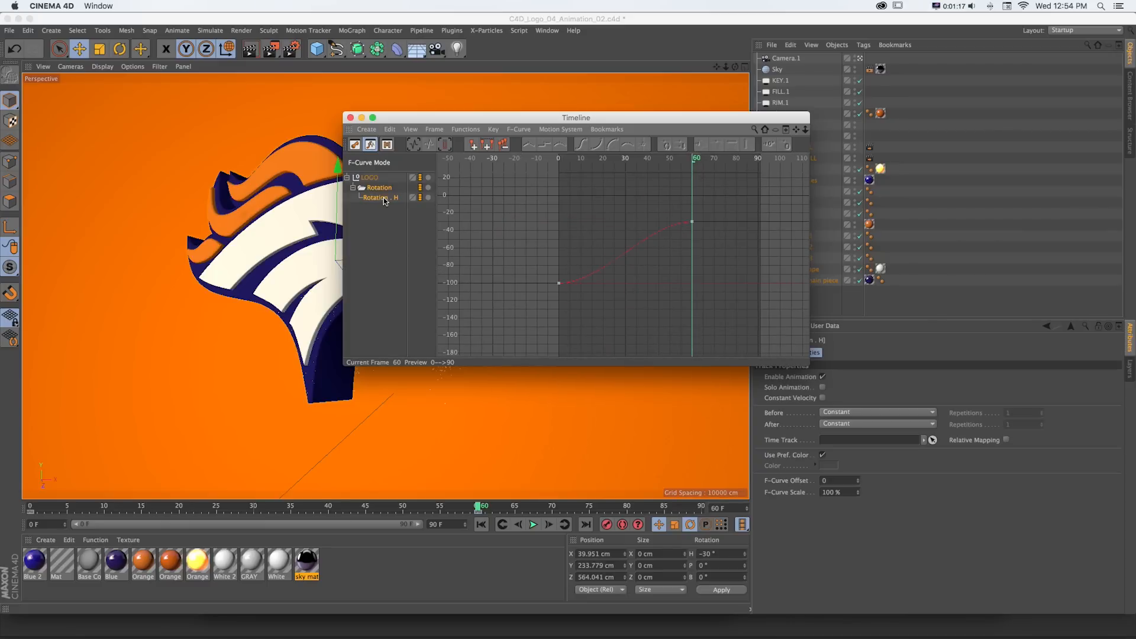
{"action": "left_click_drag", "start_coordinate": [576, 117], "coordinate": [794, 202]}
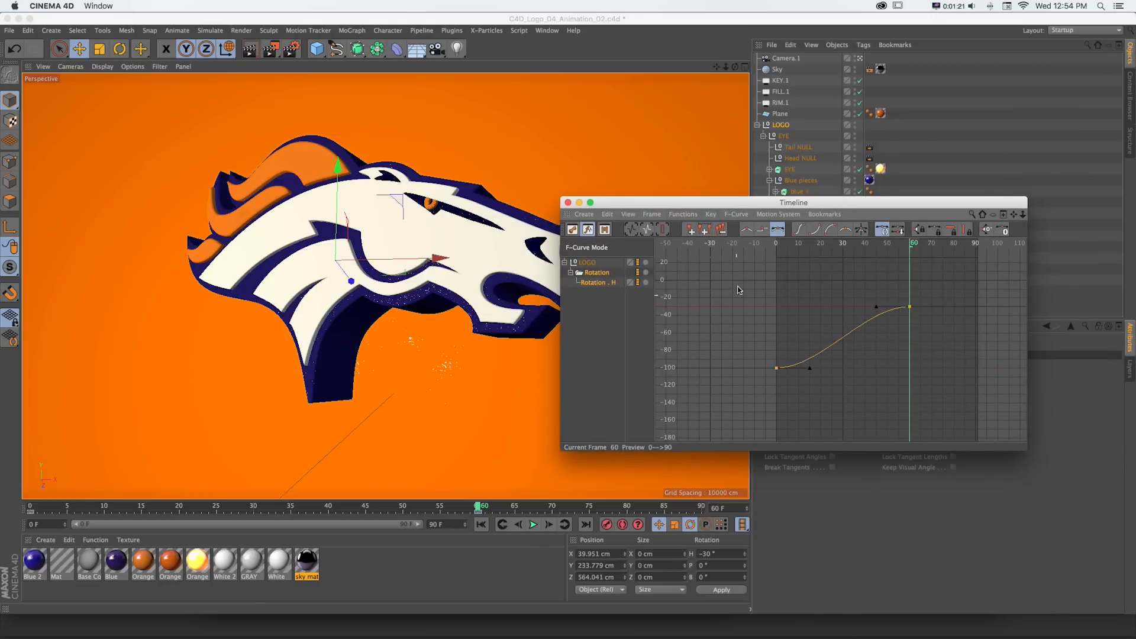
{"action": "left_click", "coordinate": [747, 229]}
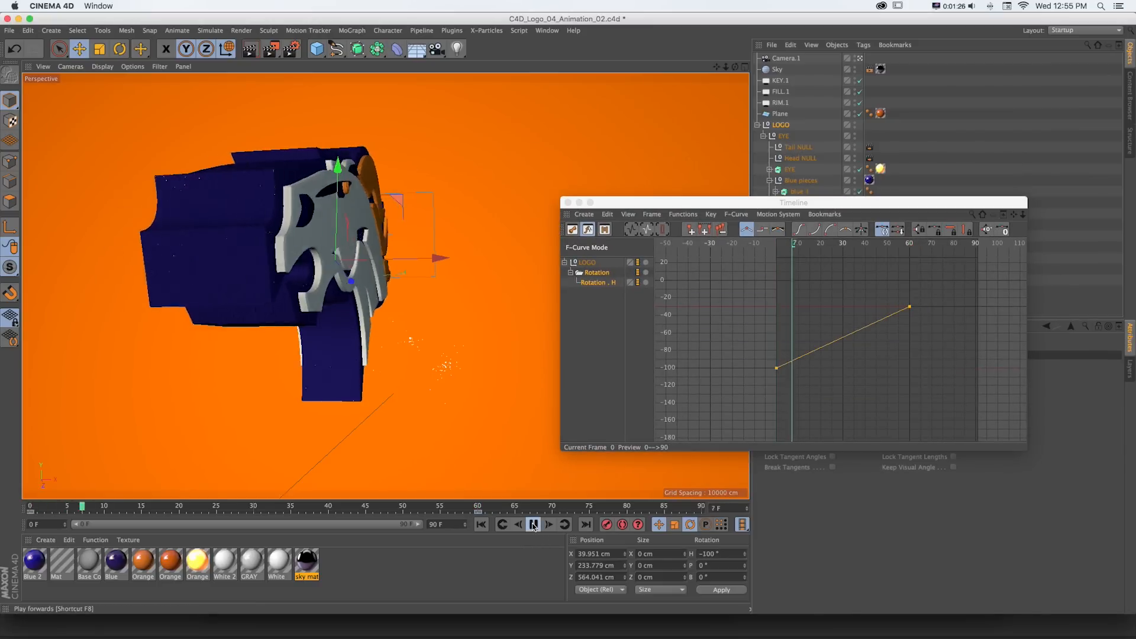
{"action": "left_click", "coordinate": [532, 523]}
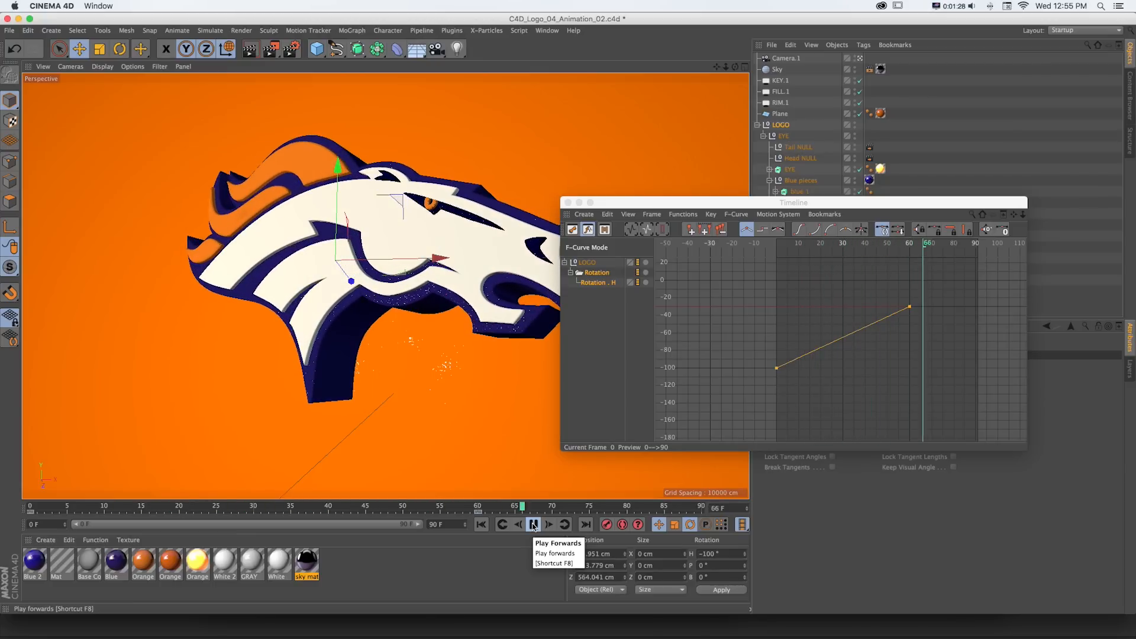
{"action": "left_click", "coordinate": [532, 524]}
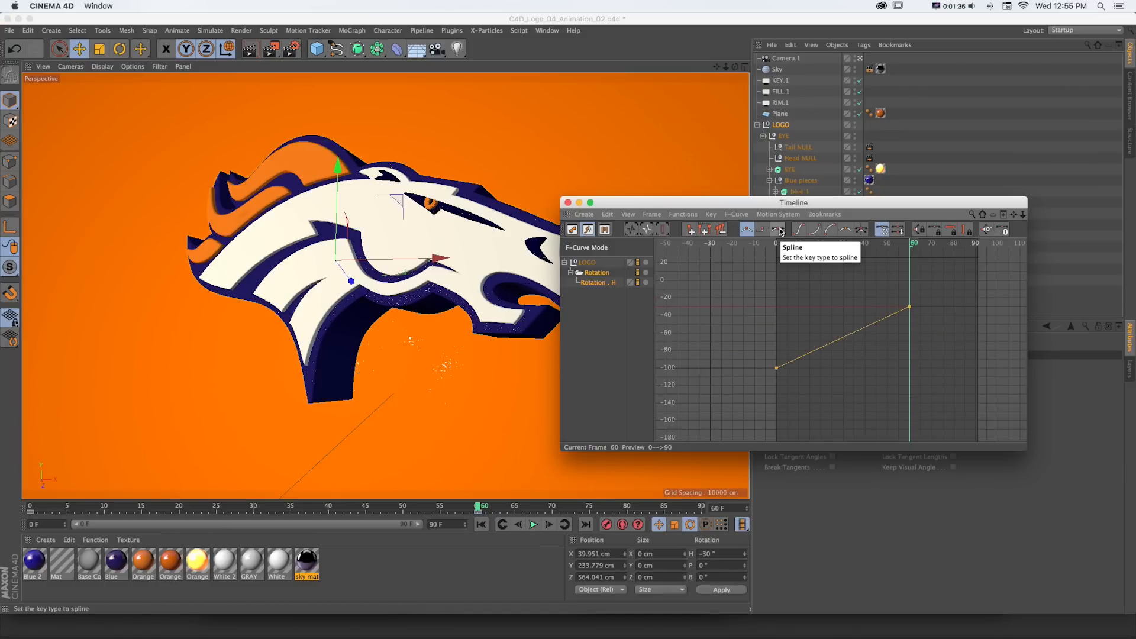
- Switch the rotation keys to spline interpolation and stretch both keys' tangents out flat
{"action": "left_click", "coordinate": [781, 230]}
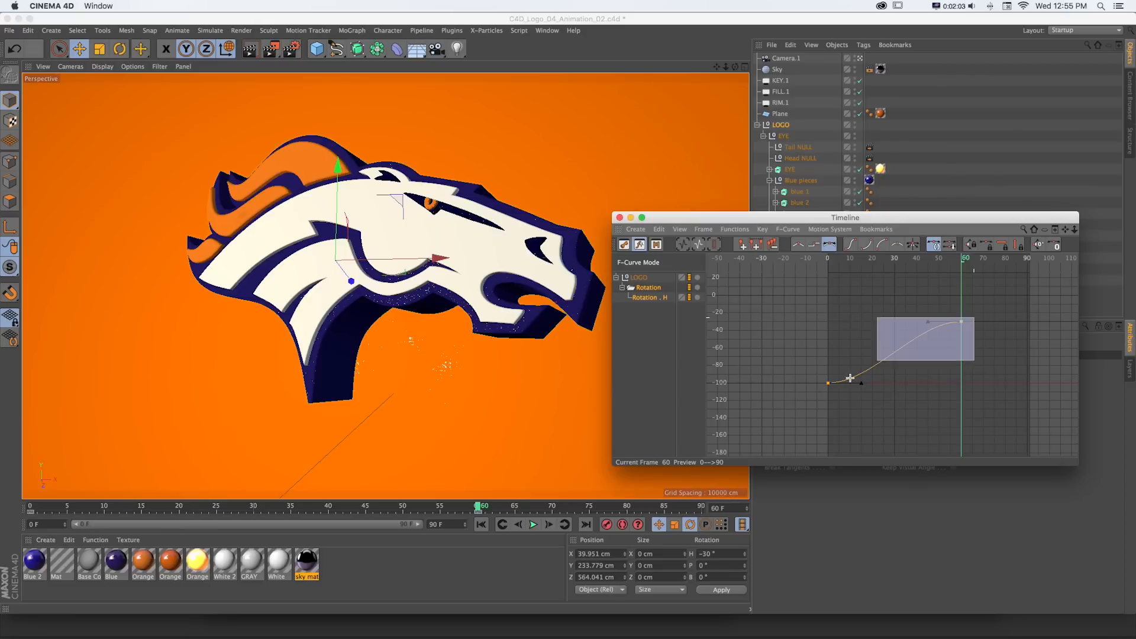
{"action": "left_click_drag", "start_coordinate": [855, 377], "coordinate": [863, 384]}
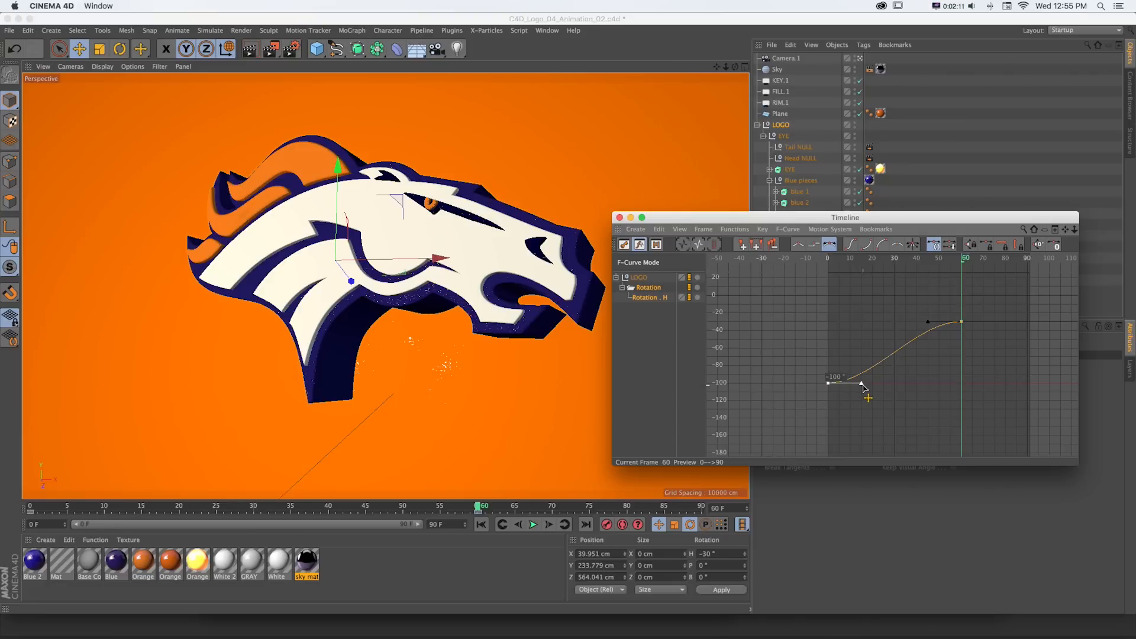
{"action": "left_click_drag", "start_coordinate": [862, 388], "coordinate": [955, 388]}
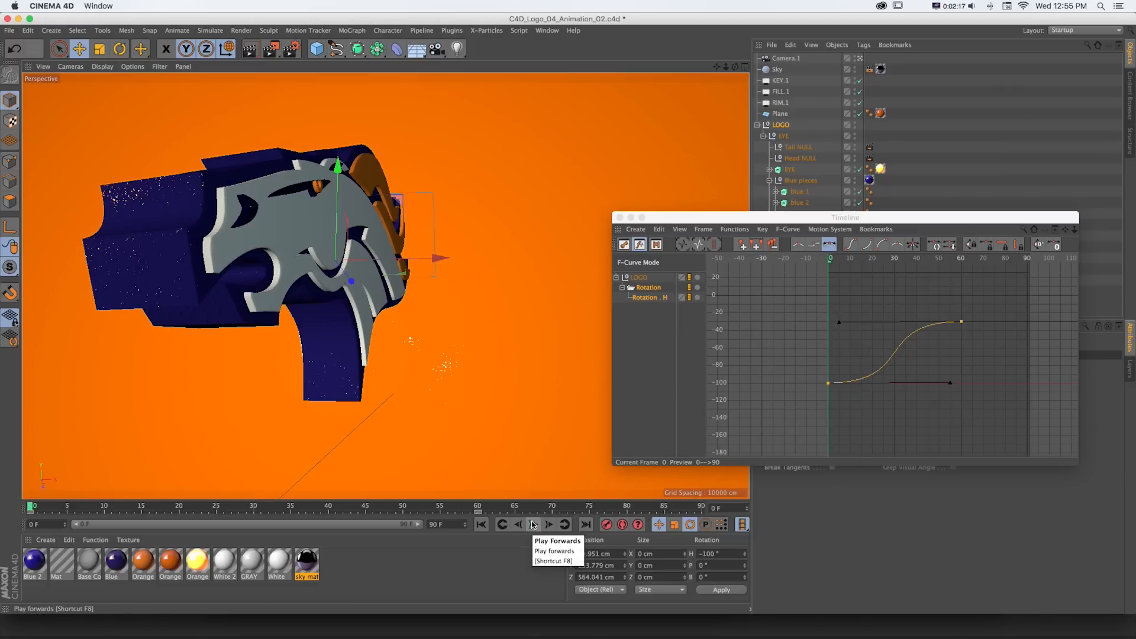
- Play and scrub through the rotation to check the smooth ease from −100° to −30°
{"action": "left_click", "coordinate": [549, 523]}
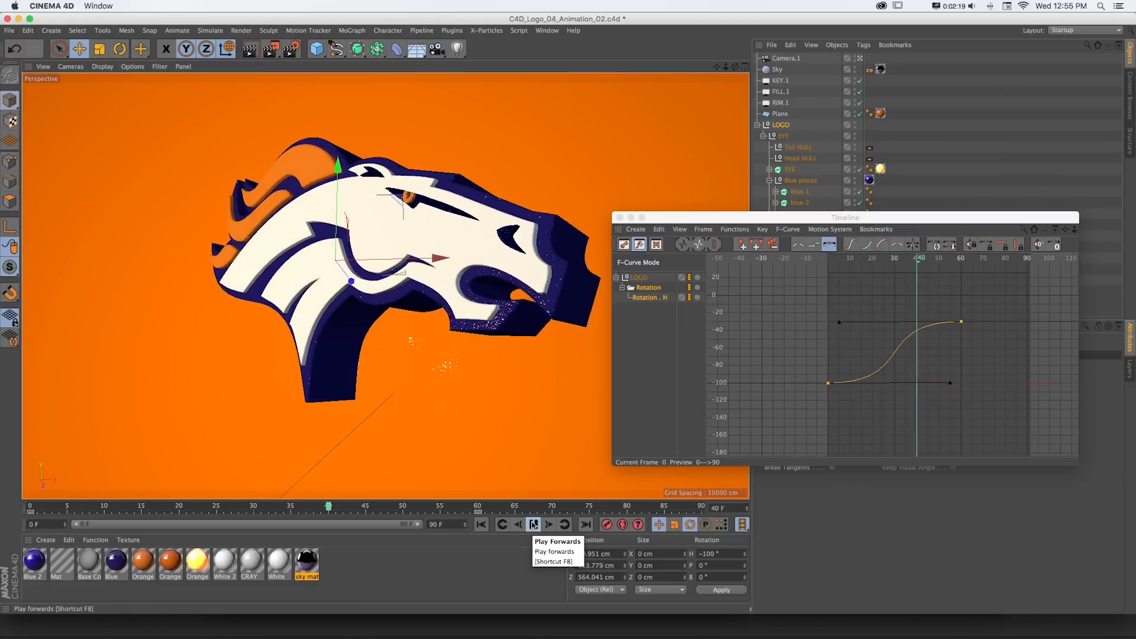
{"action": "left_click", "coordinate": [533, 524]}
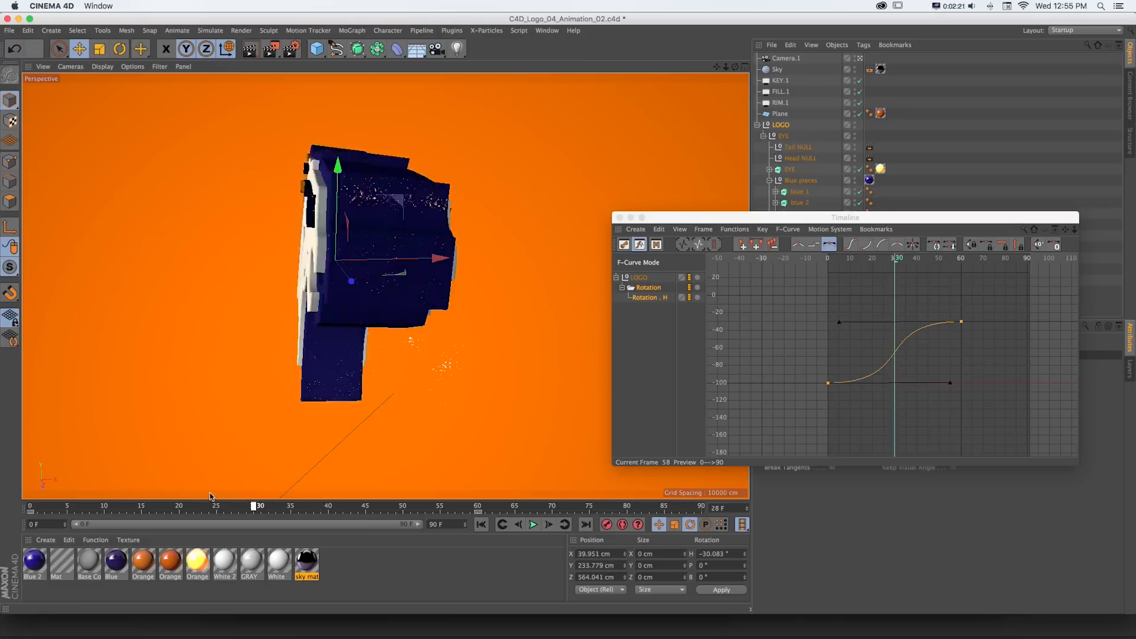
{"action": "left_click_drag", "start_coordinate": [259, 505], "coordinate": [478, 505]}
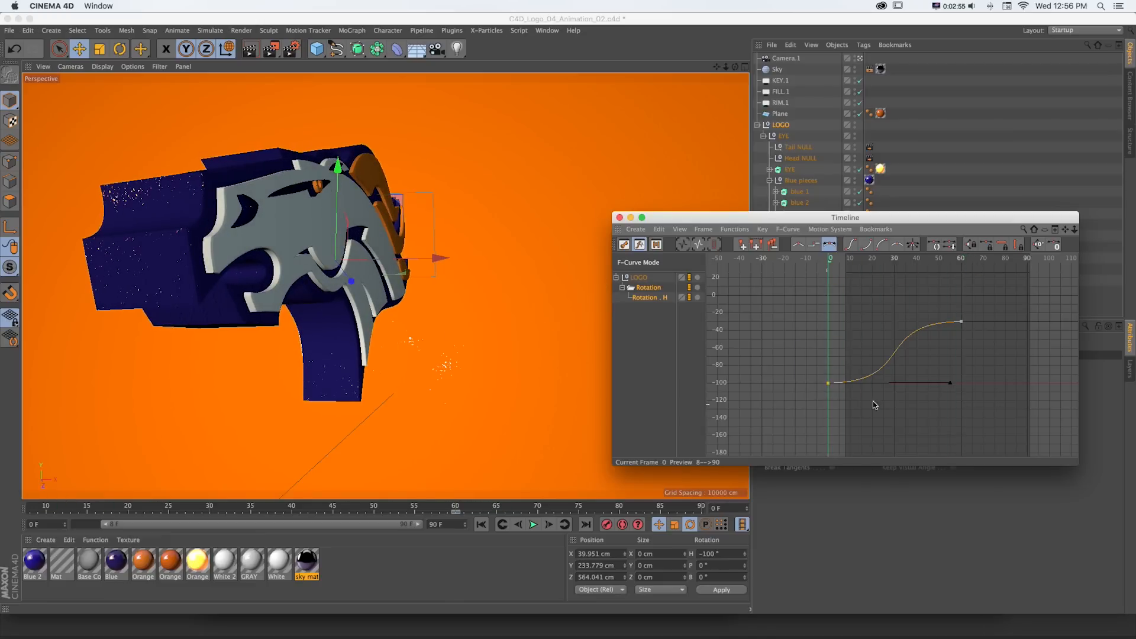
- Tilt the first key's tangent downward to add an anticipation dip before the turn
{"action": "left_click_drag", "start_coordinate": [949, 381], "coordinate": [955, 409]}
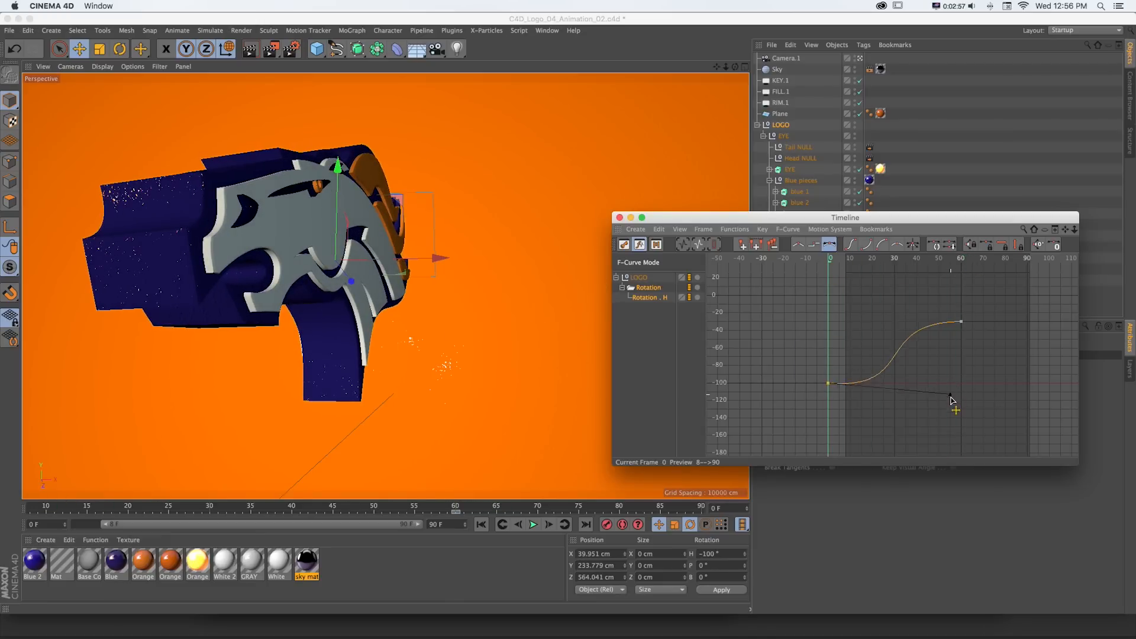
{"action": "left_click_drag", "start_coordinate": [951, 399], "coordinate": [889, 446]}
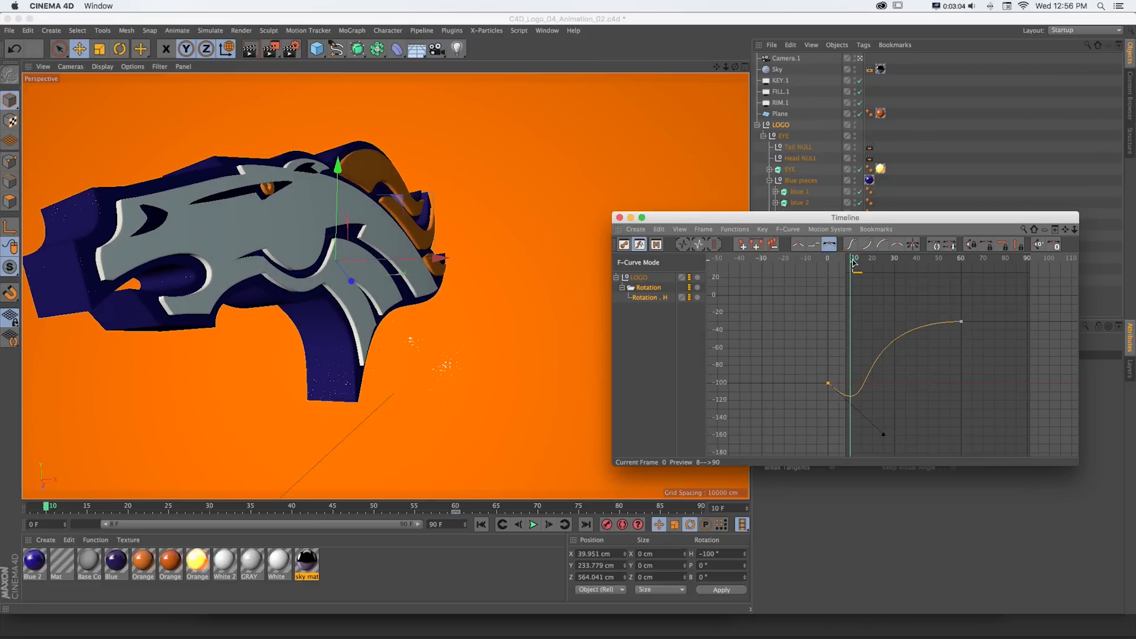
{"action": "left_click_drag", "start_coordinate": [854, 265], "coordinate": [893, 265]}
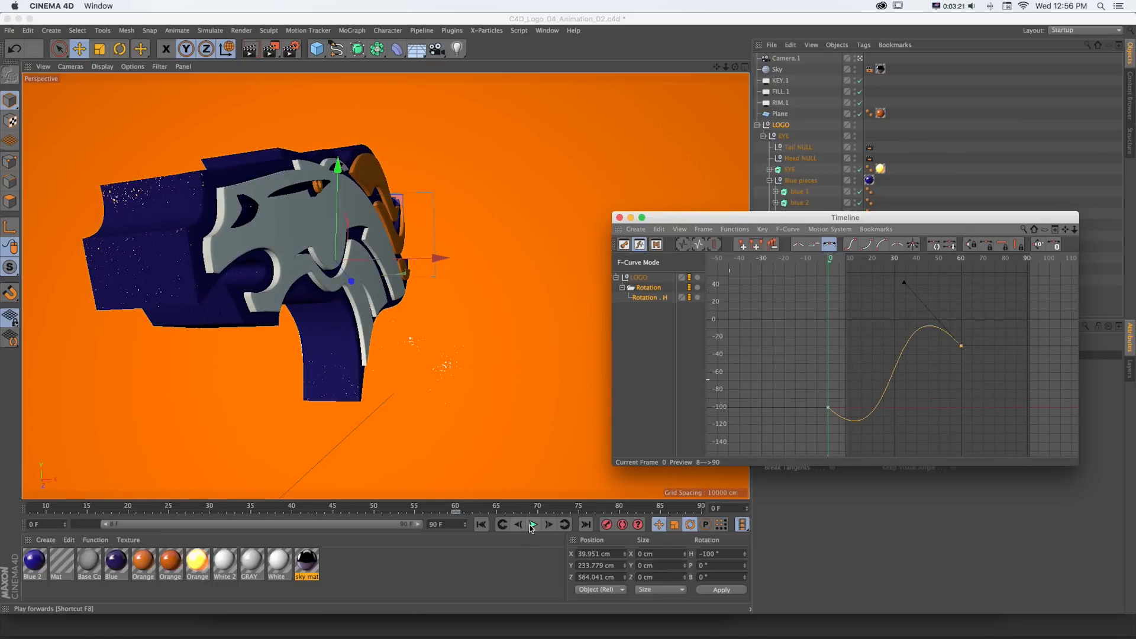
- Replay the logo rotation several times to check the dip and overshoot
{"action": "left_click", "coordinate": [533, 524]}
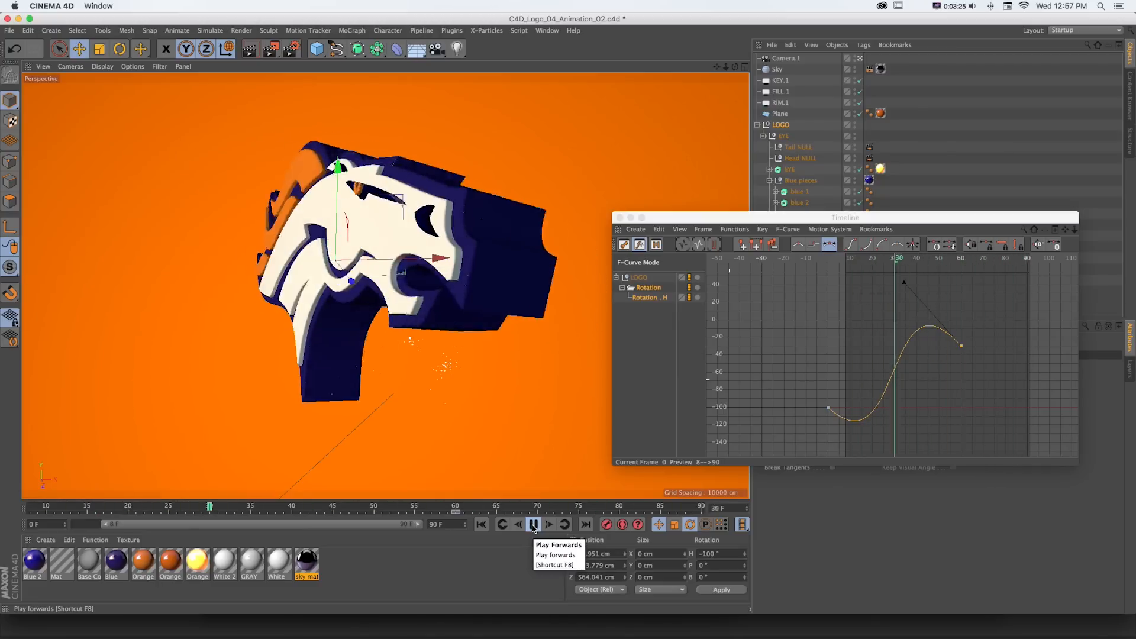
{"action": "left_click", "coordinate": [533, 524]}
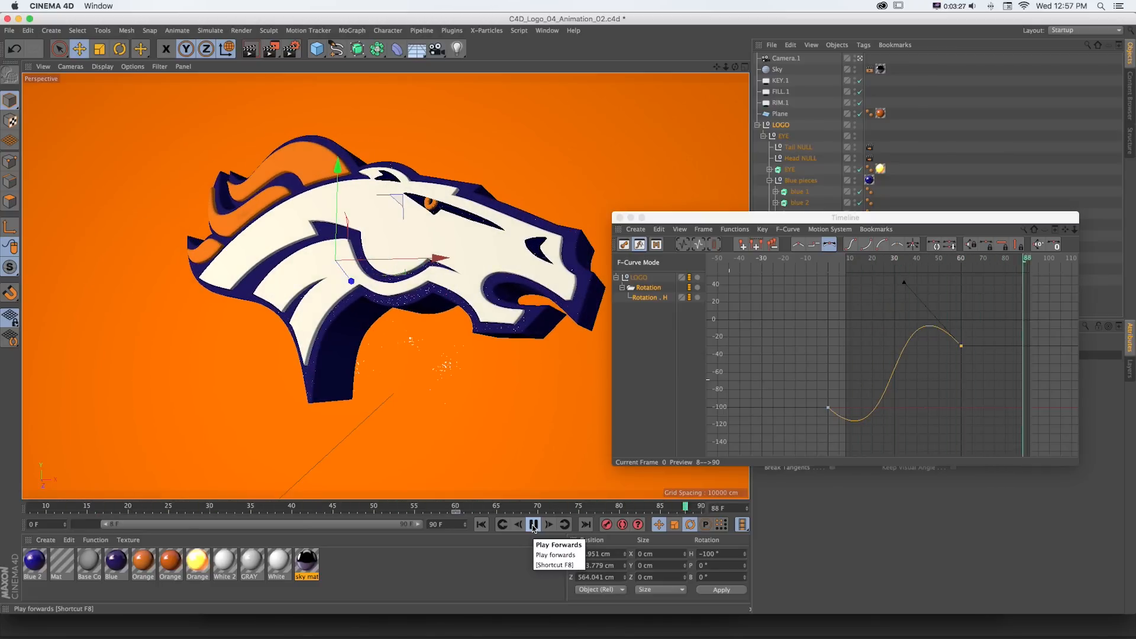
{"action": "left_click", "coordinate": [533, 524]}
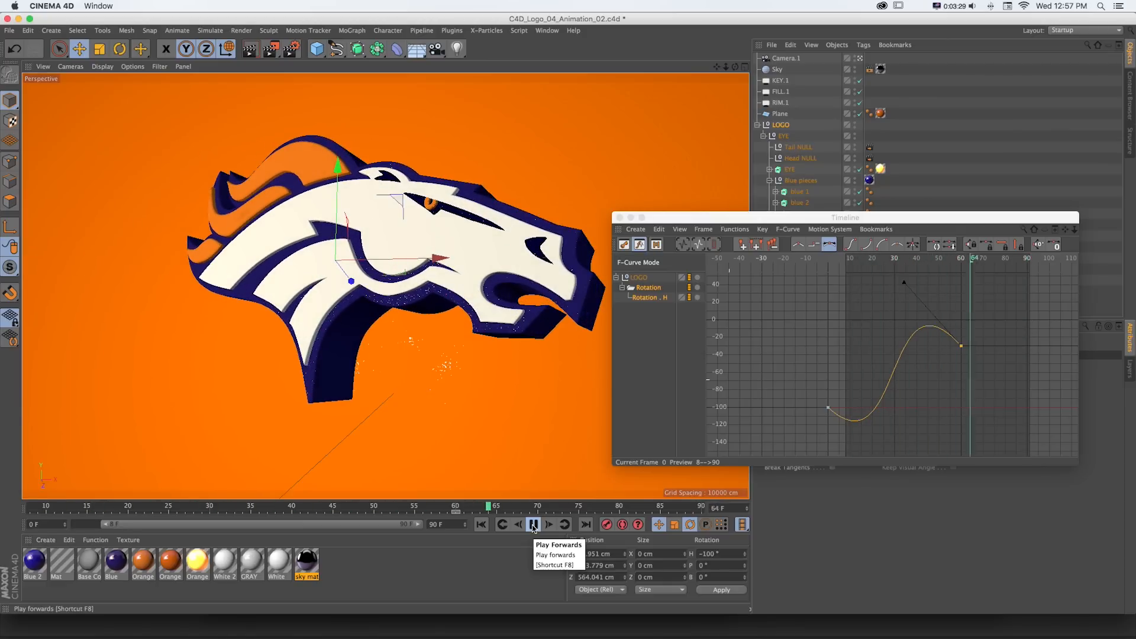
{"action": "left_click", "coordinate": [533, 524]}
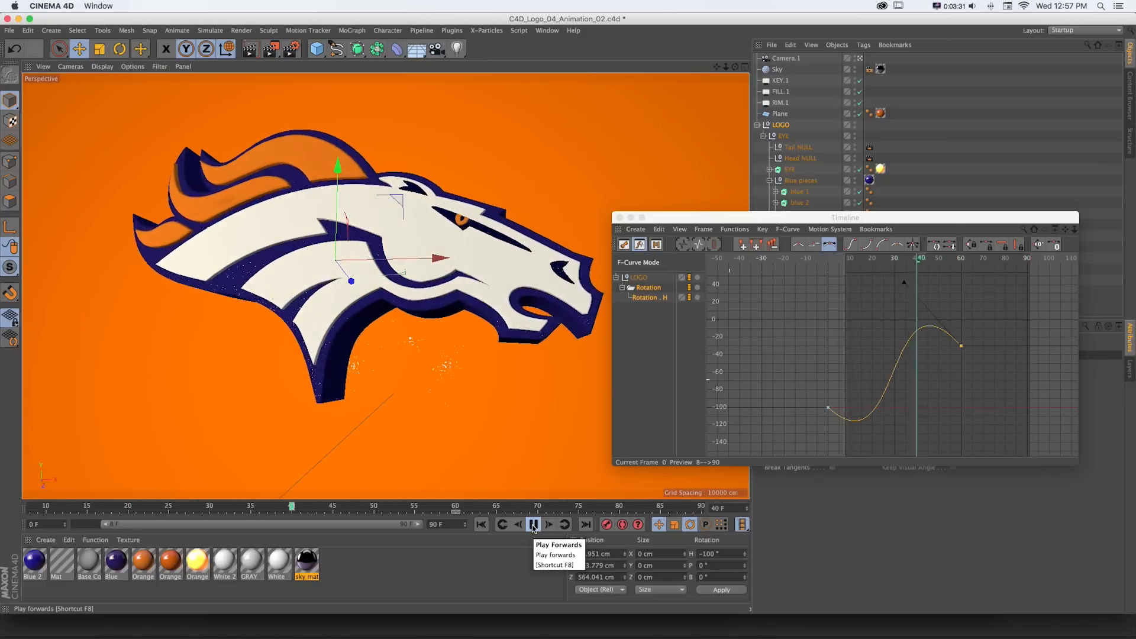
{"action": "left_click", "coordinate": [532, 524]}
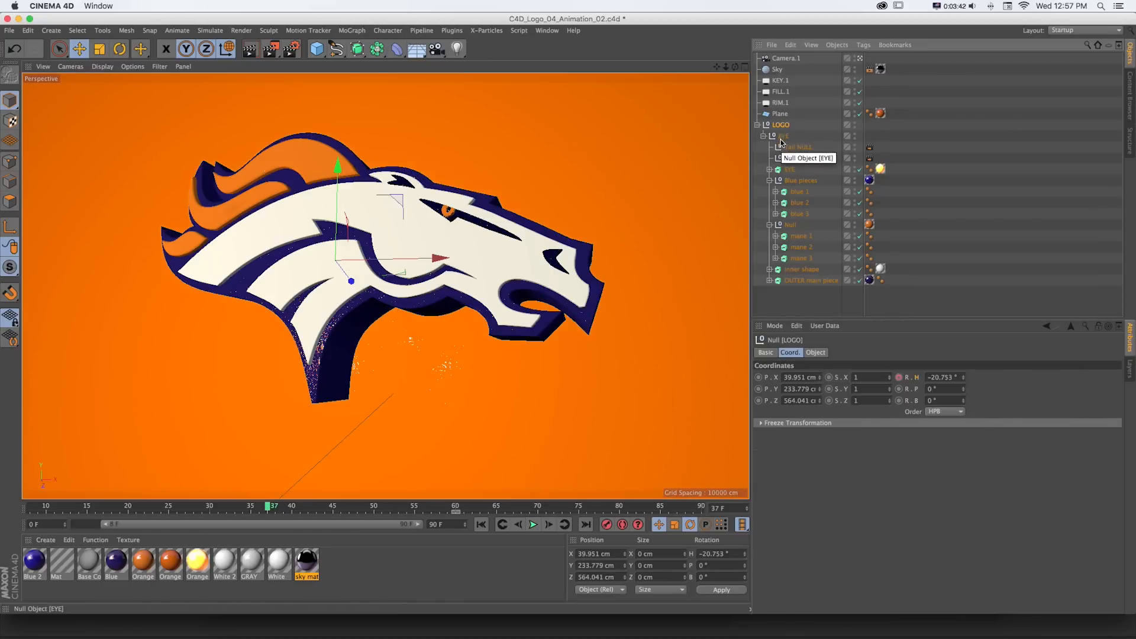
- Select the logo piece in the hierarchy to key its 10 cm extrusion at frame 0
{"action": "left_click", "coordinate": [784, 169]}
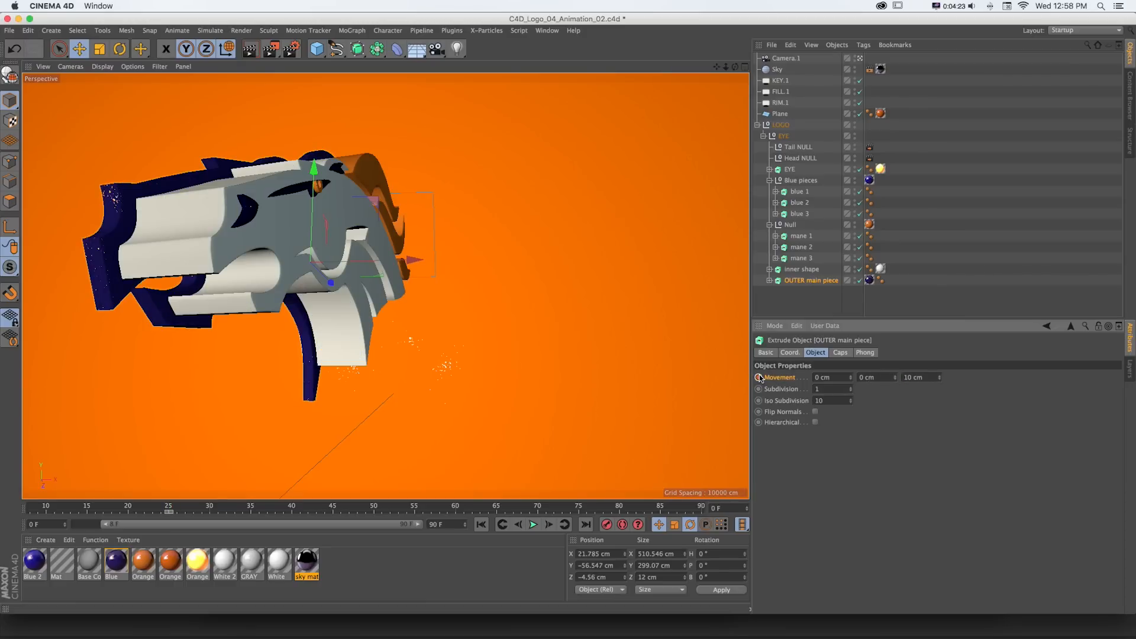
- Key the outer main piece at 60 cm, then select the inner shape for its 70 cm key
{"action": "left_click", "coordinate": [216, 505]}
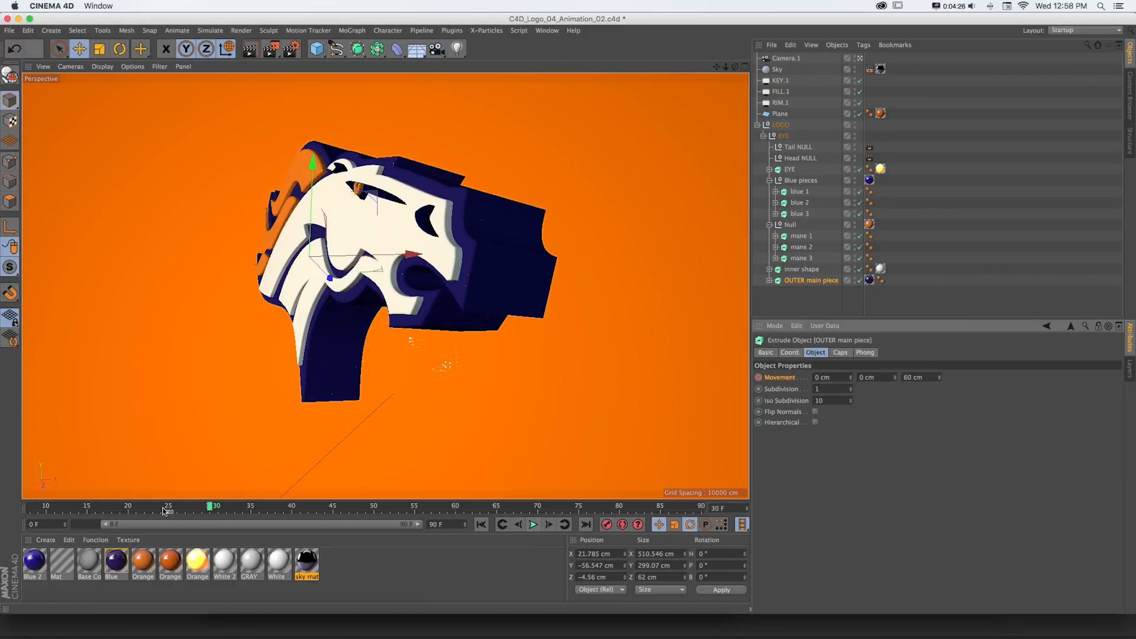
{"action": "left_click_drag", "start_coordinate": [214, 506], "coordinate": [114, 506]}
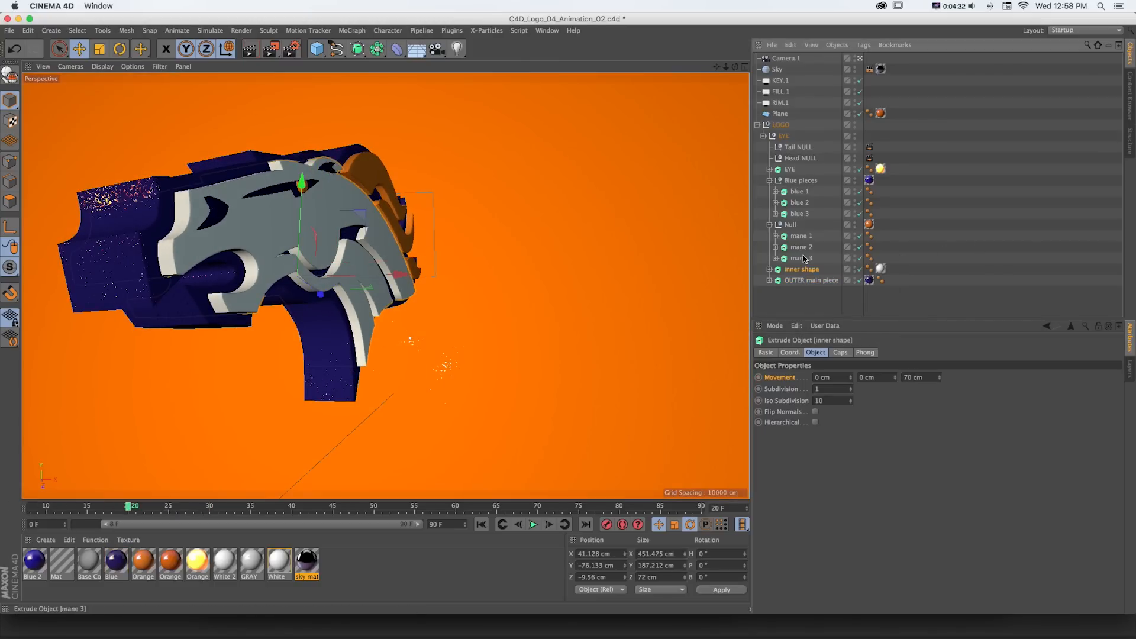
{"action": "left_click", "coordinate": [800, 191]}
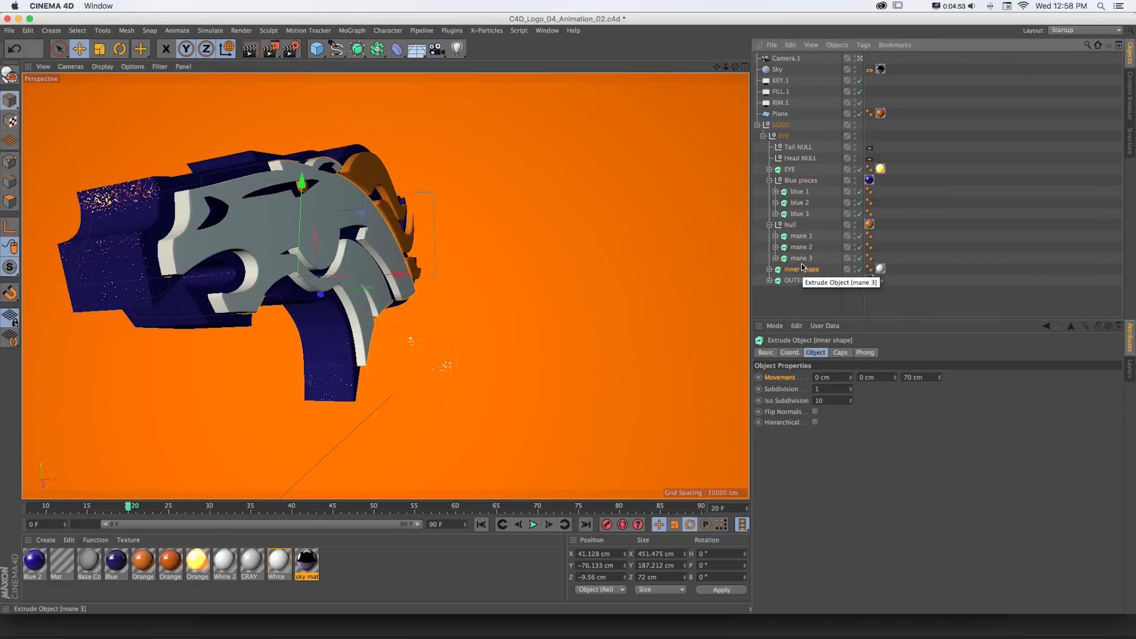
{"action": "left_click", "coordinate": [800, 191]}
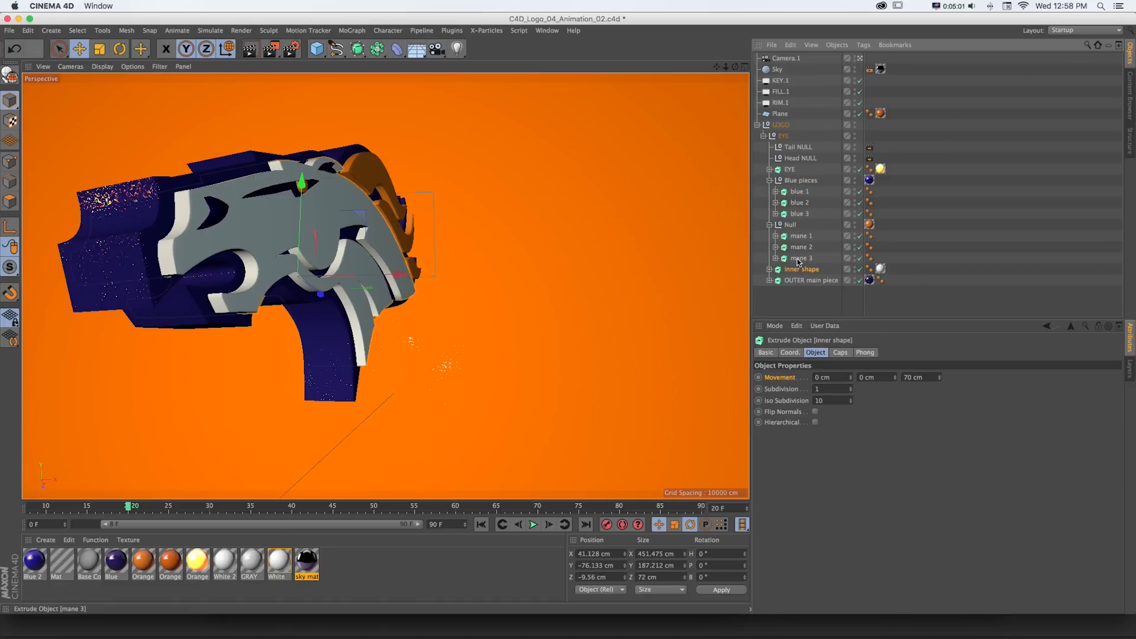
{"action": "left_click", "coordinate": [801, 236]}
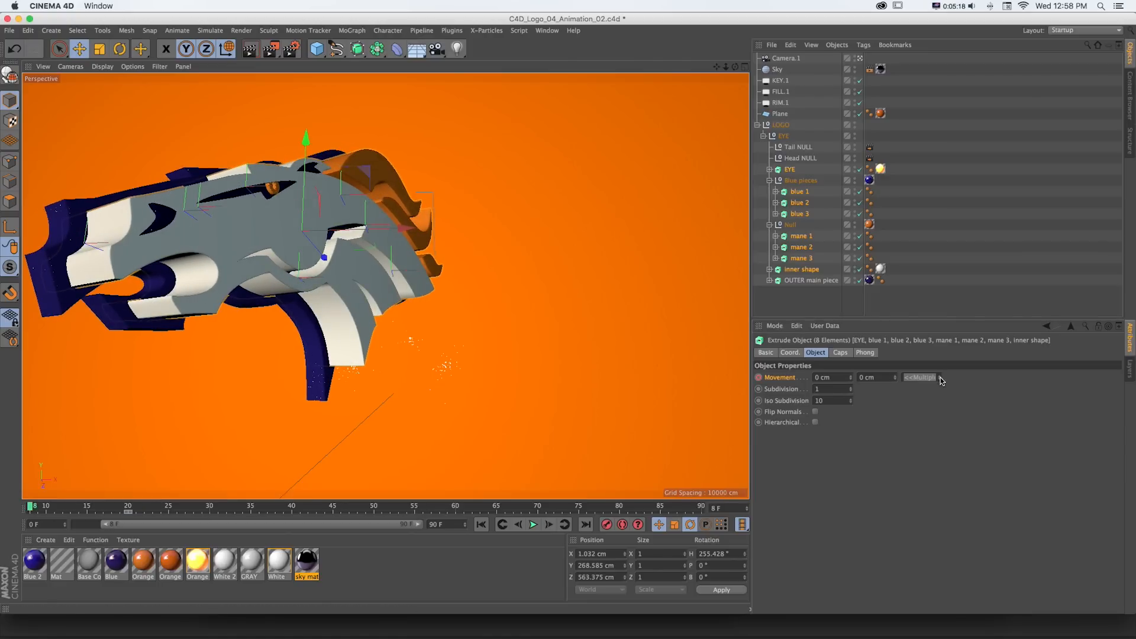
- Set the selected extrude pieces' Movement Z to 41 cm, then select mane 2
{"action": "type", "text": "41 cm"}
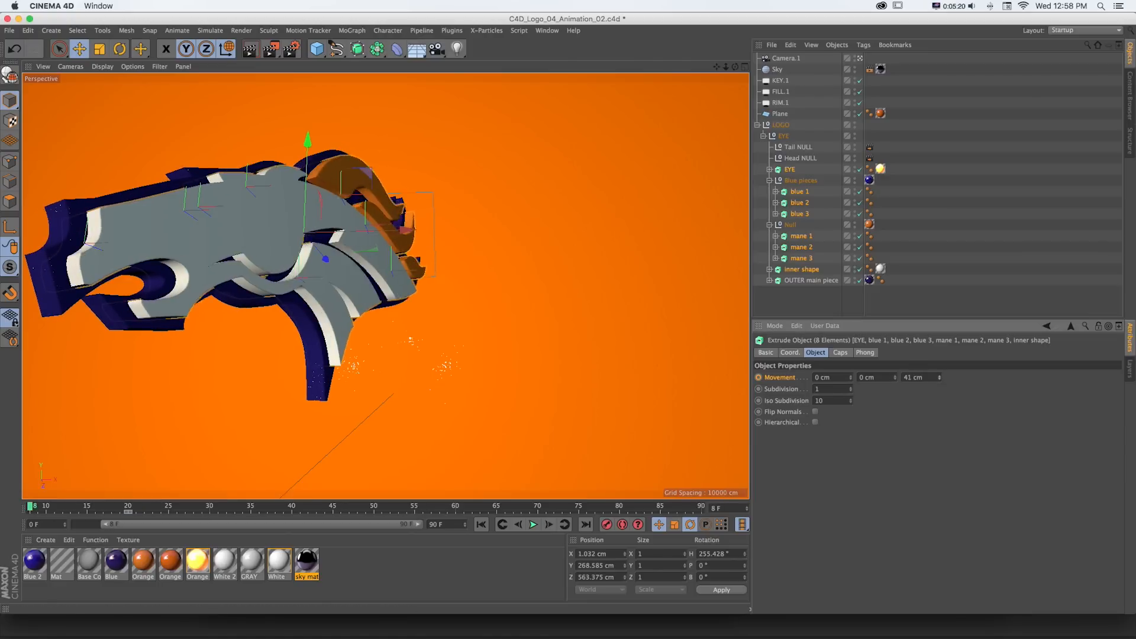
{"action": "left_click_drag", "start_coordinate": [919, 377], "coordinate": [919, 380]}
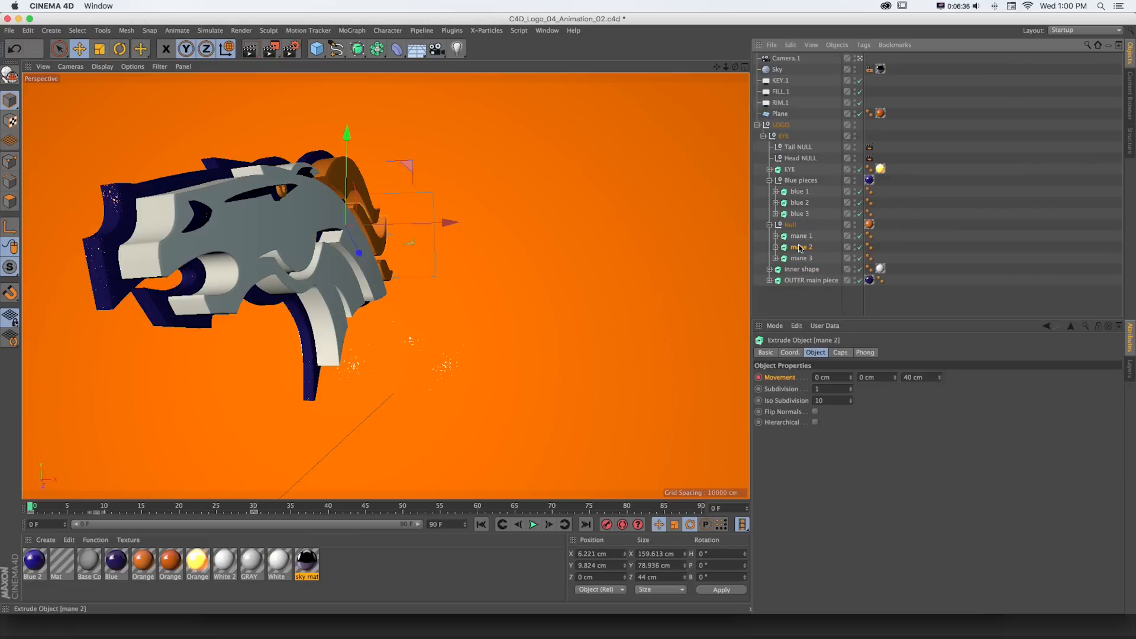
{"action": "left_click", "coordinate": [798, 192]}
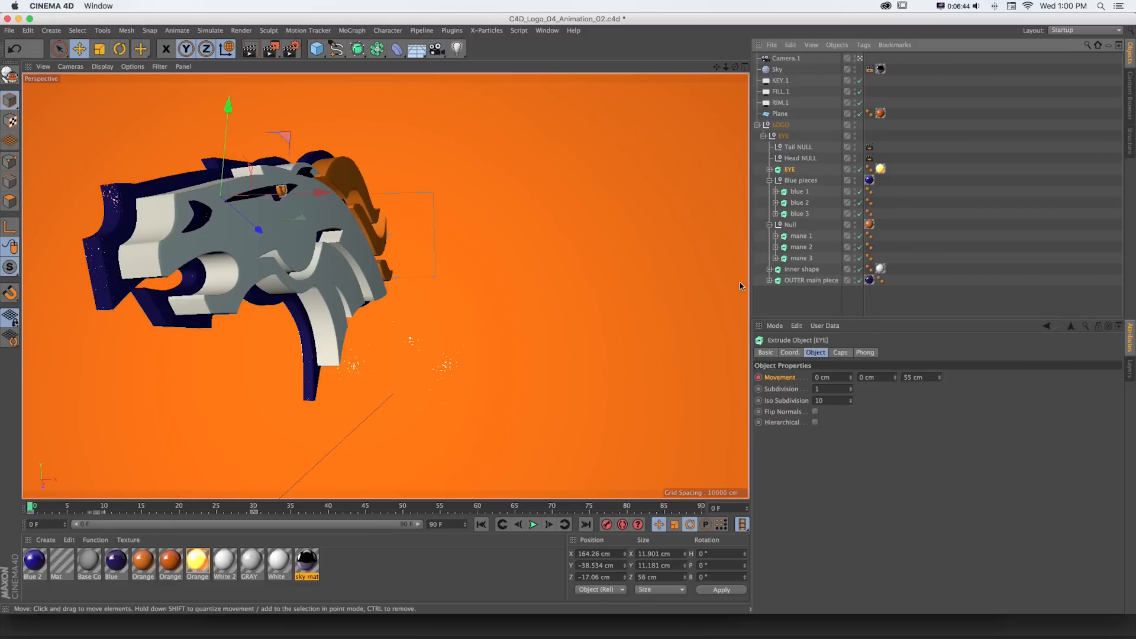
- Open the Timeline and drag the pieces' extrusion keys to stagger them across frames
{"action": "left_click", "coordinate": [546, 30]}
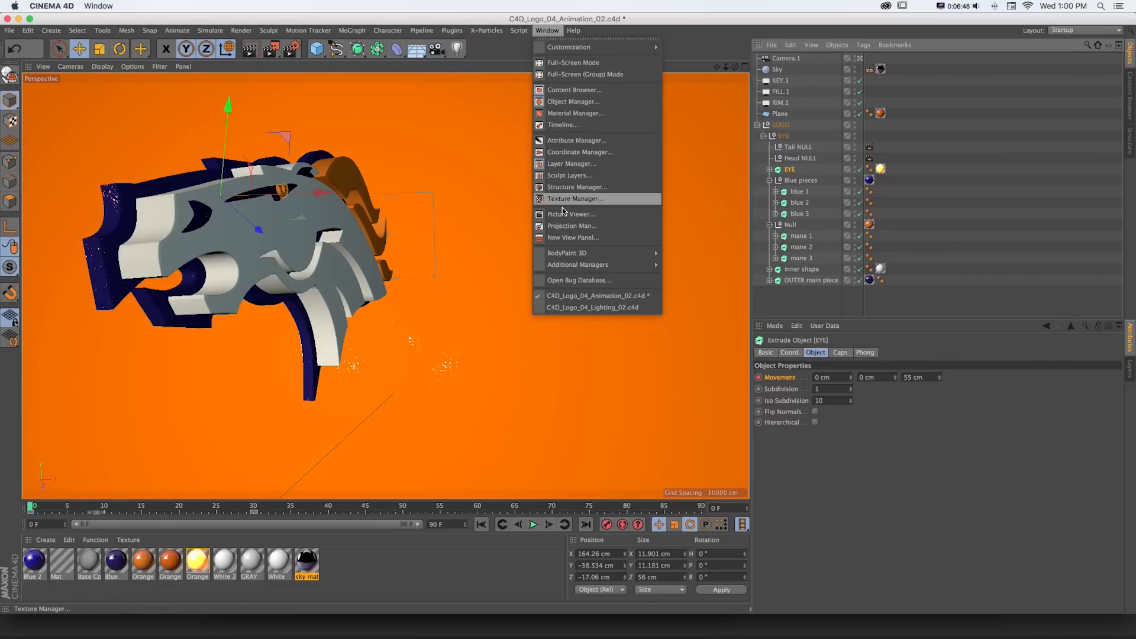
{"action": "left_click", "coordinate": [563, 125]}
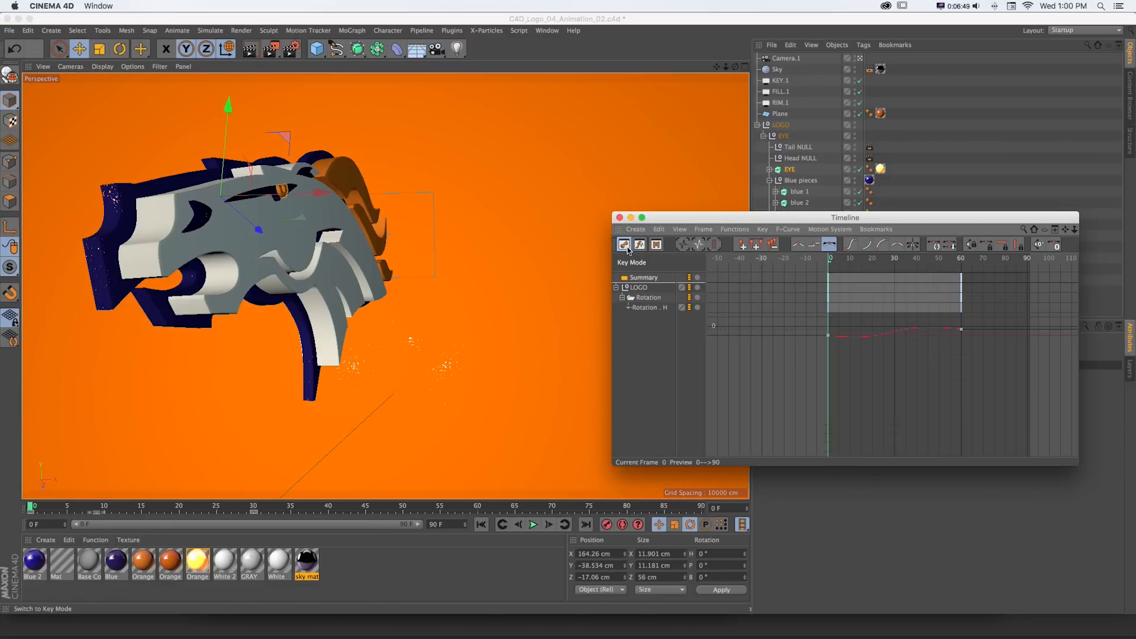
{"action": "mouse_move", "coordinate": [656, 244]}
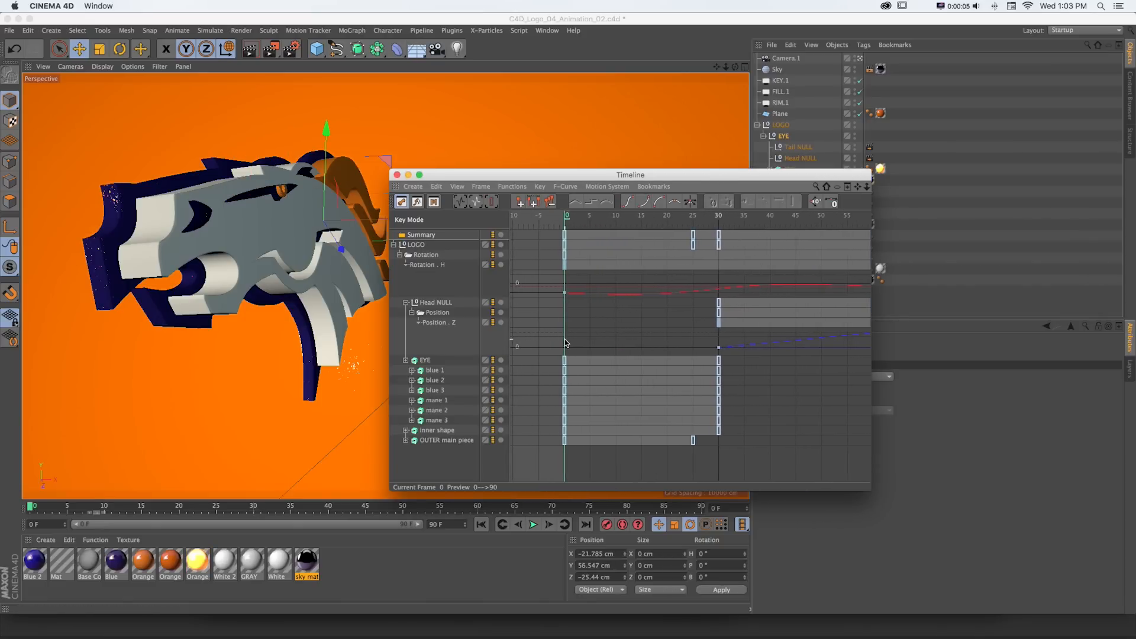
{"action": "left_click_drag", "start_coordinate": [565, 358], "coordinate": [746, 413]}
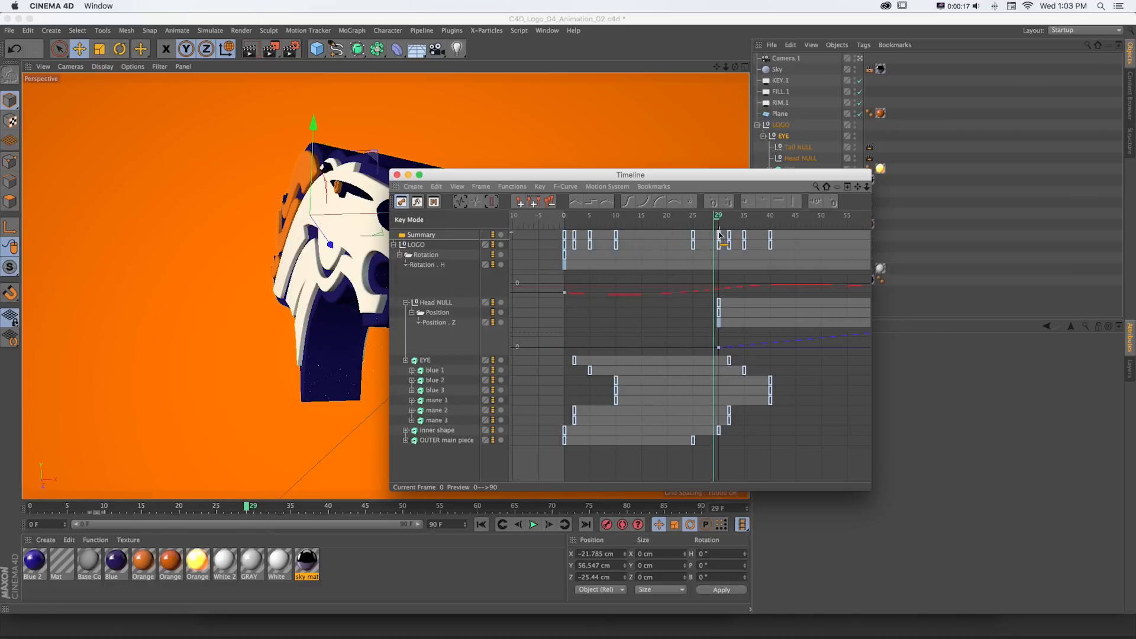
{"action": "left_click", "coordinate": [456, 186]}
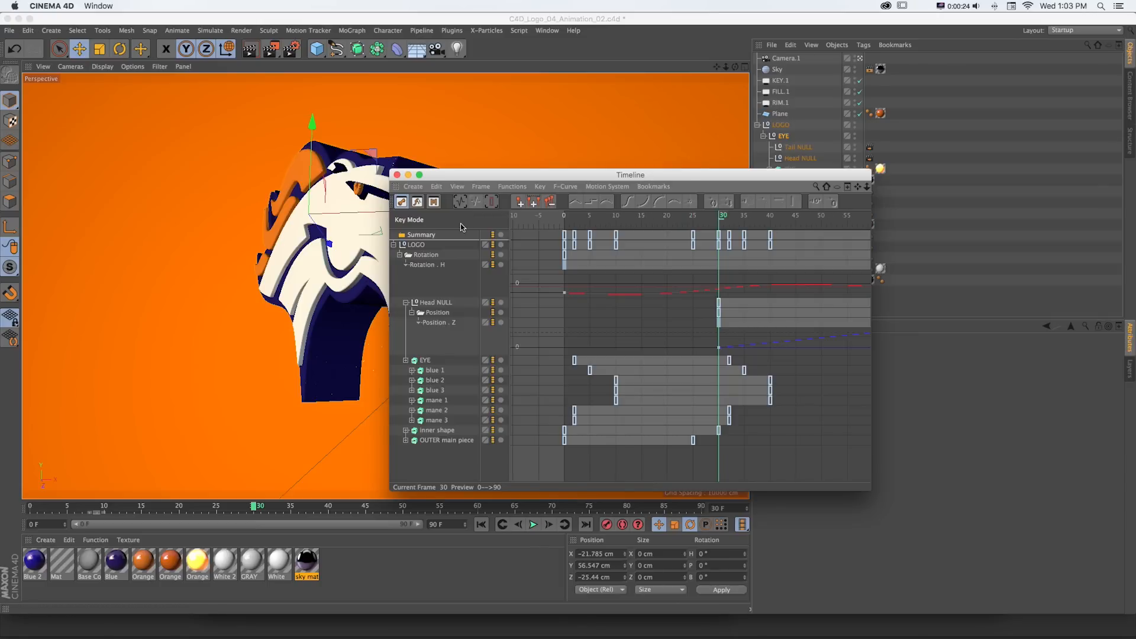
{"action": "left_click", "coordinate": [456, 187]}
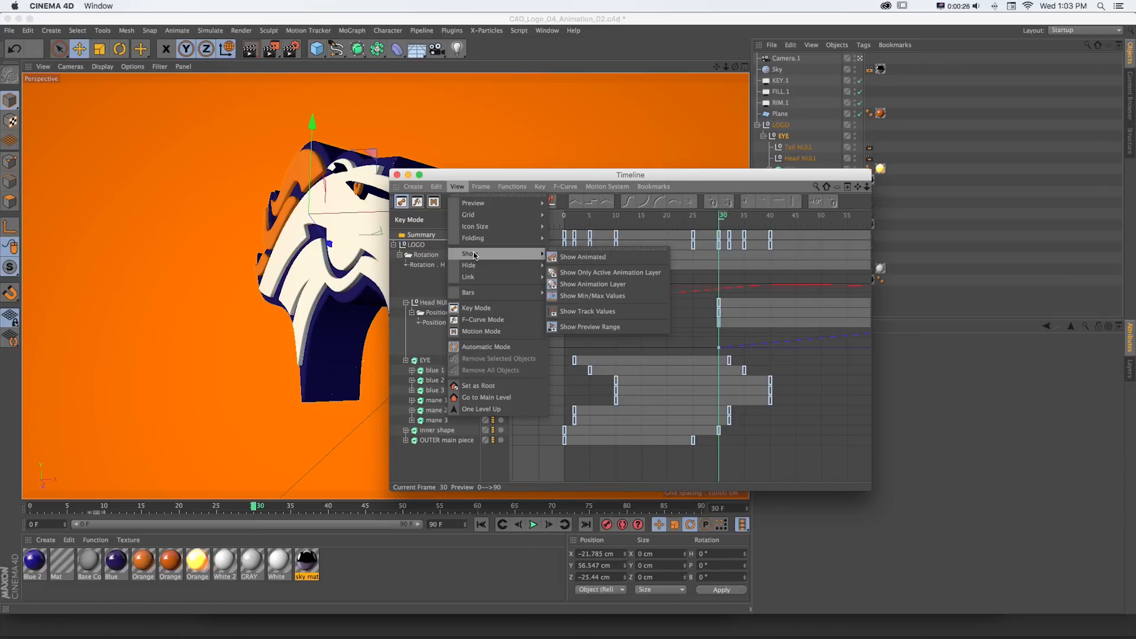
{"action": "mouse_move", "coordinate": [582, 256]}
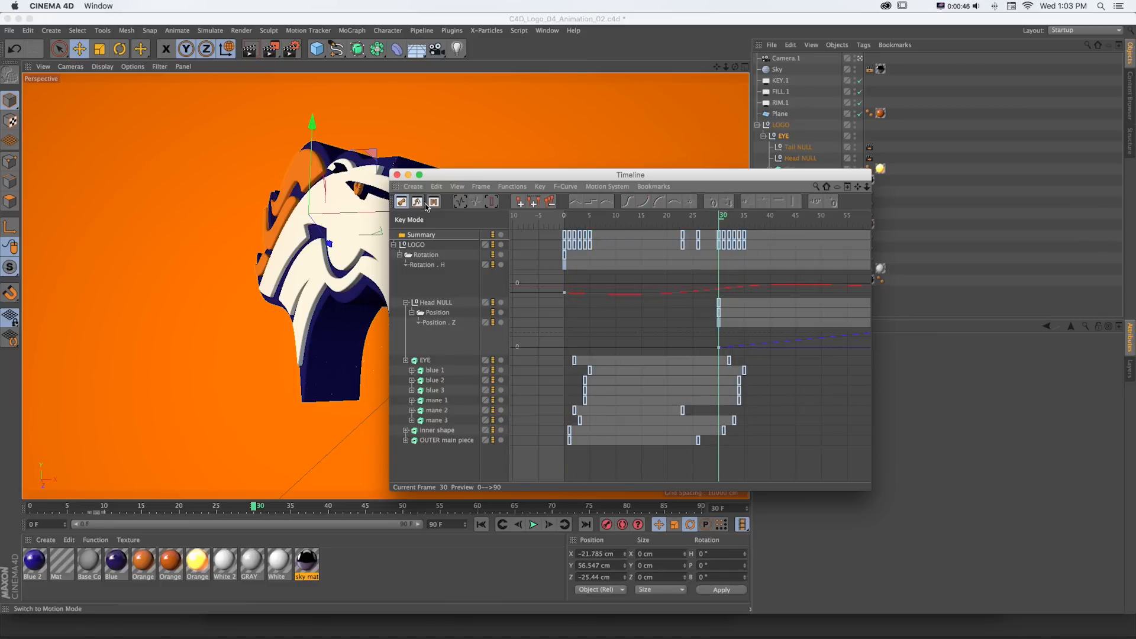
- Switch the Timeline to F-Curve mode and scrub to about frame 13
{"action": "left_click", "coordinate": [417, 201]}
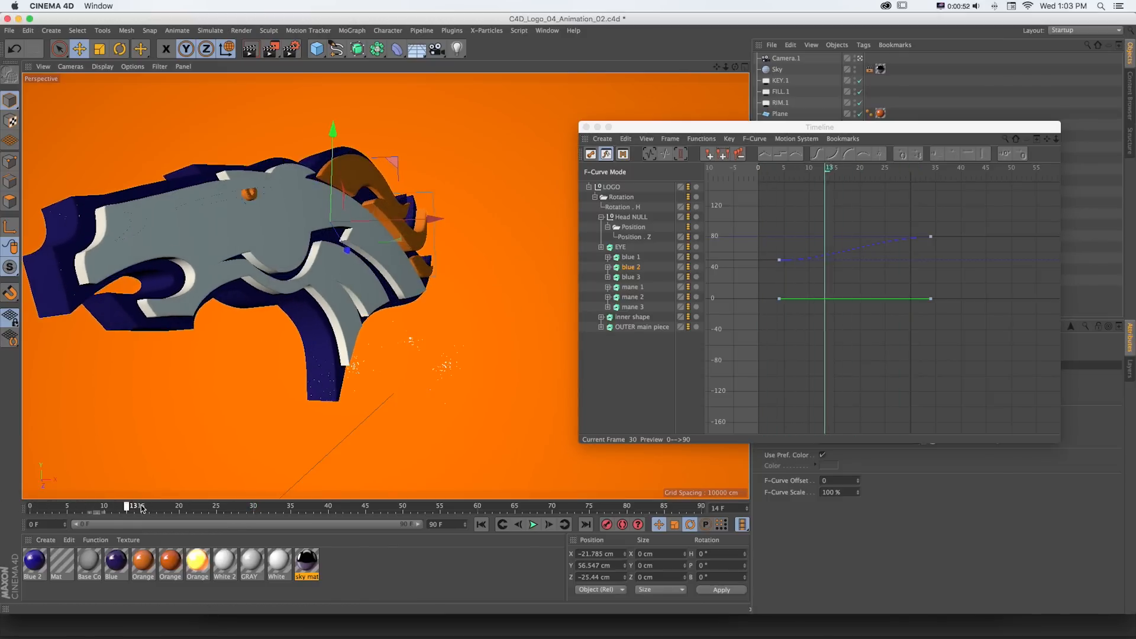
{"action": "left_click_drag", "start_coordinate": [129, 504], "coordinate": [285, 505]}
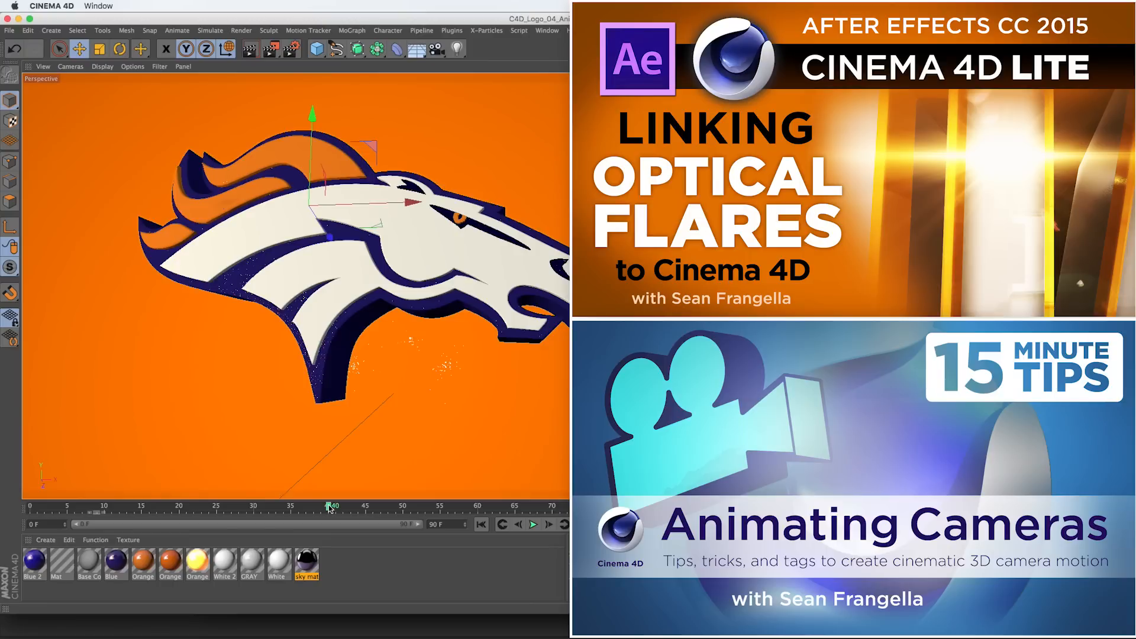
- Scrub the time slider to review the finished Broncos logo build-out
{"action": "left_click_drag", "start_coordinate": [330, 505], "coordinate": [312, 505]}
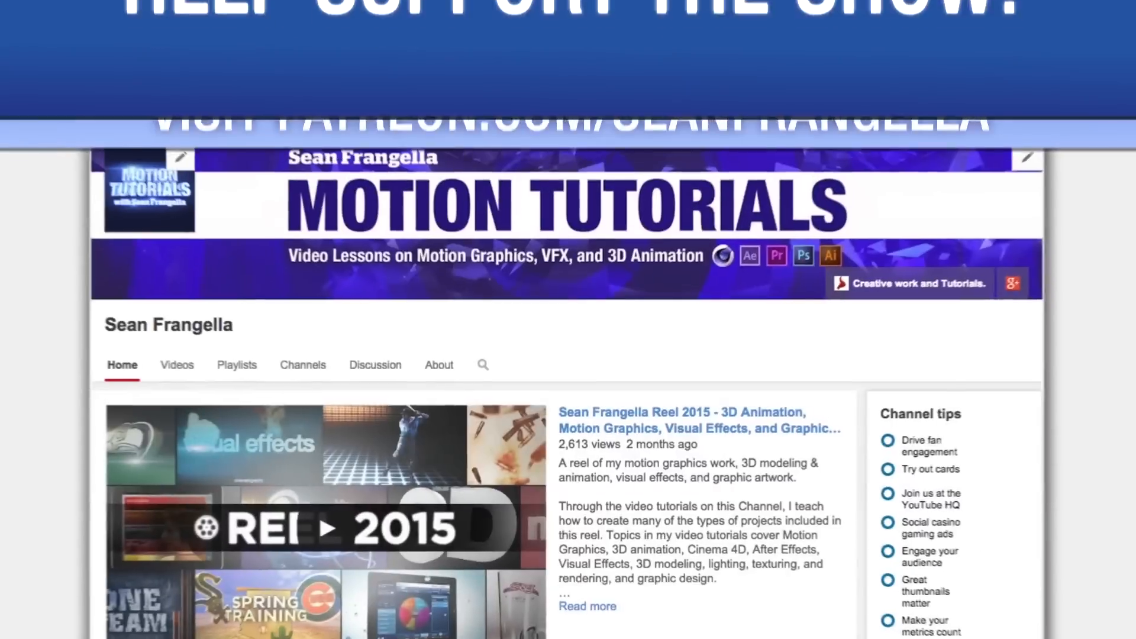
- Scroll the outro from the YouTube subscribe card down through the Twitter profile feed
{"action": "scroll", "scroll_direction": "down", "scroll_amount": 3}
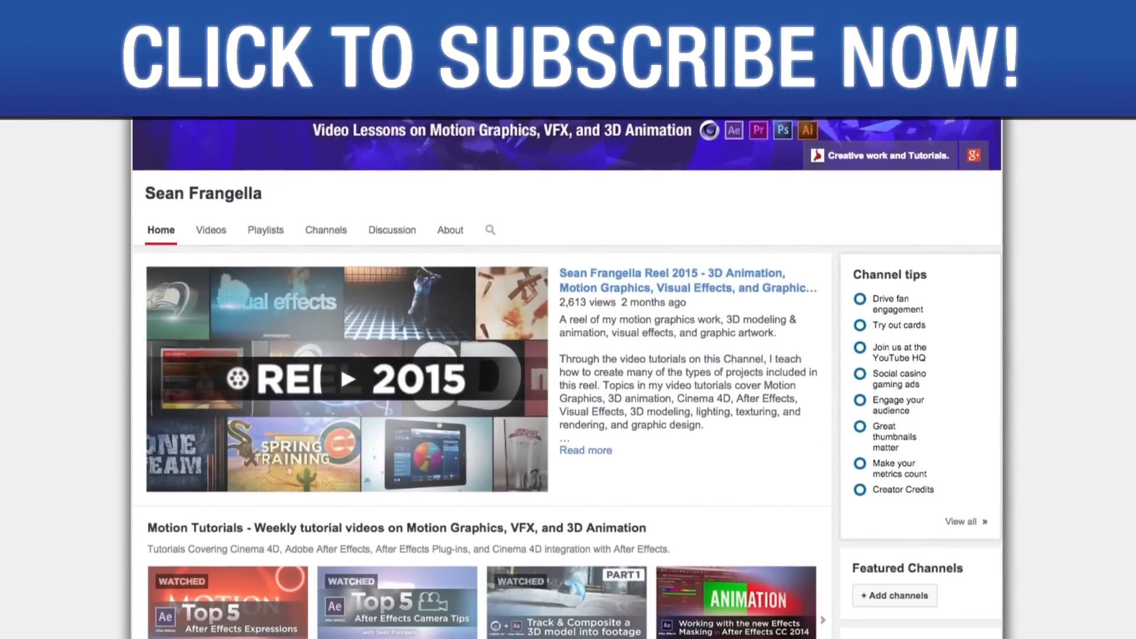
{"action": "scroll", "scroll_direction": "down", "scroll_amount": 3}
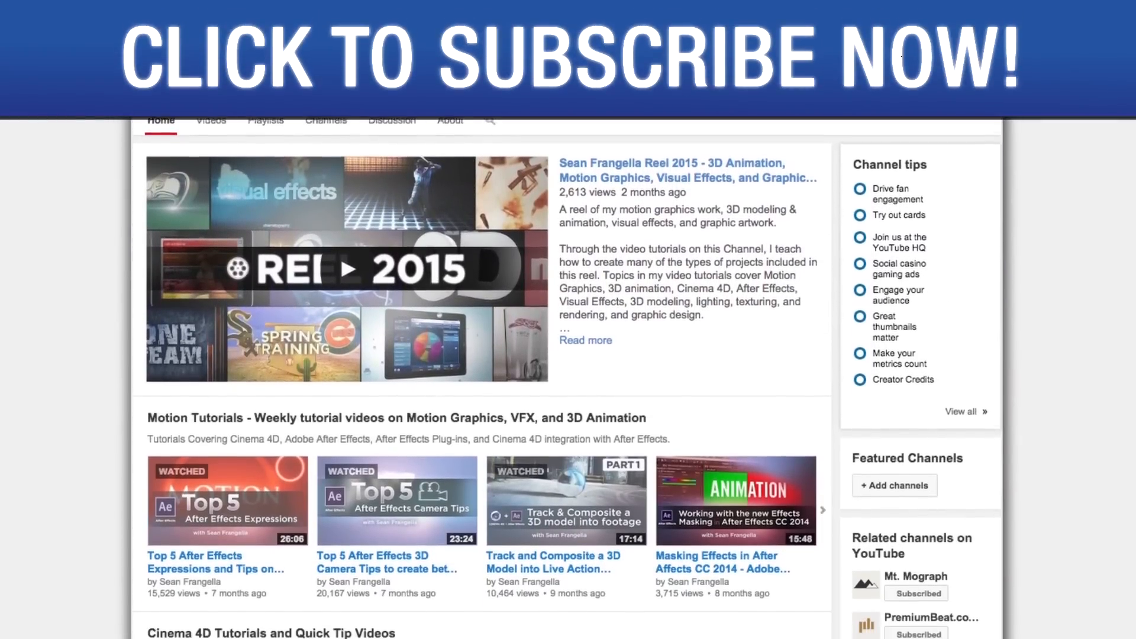
{"action": "scroll", "scroll_direction": "down", "scroll_amount": 3}
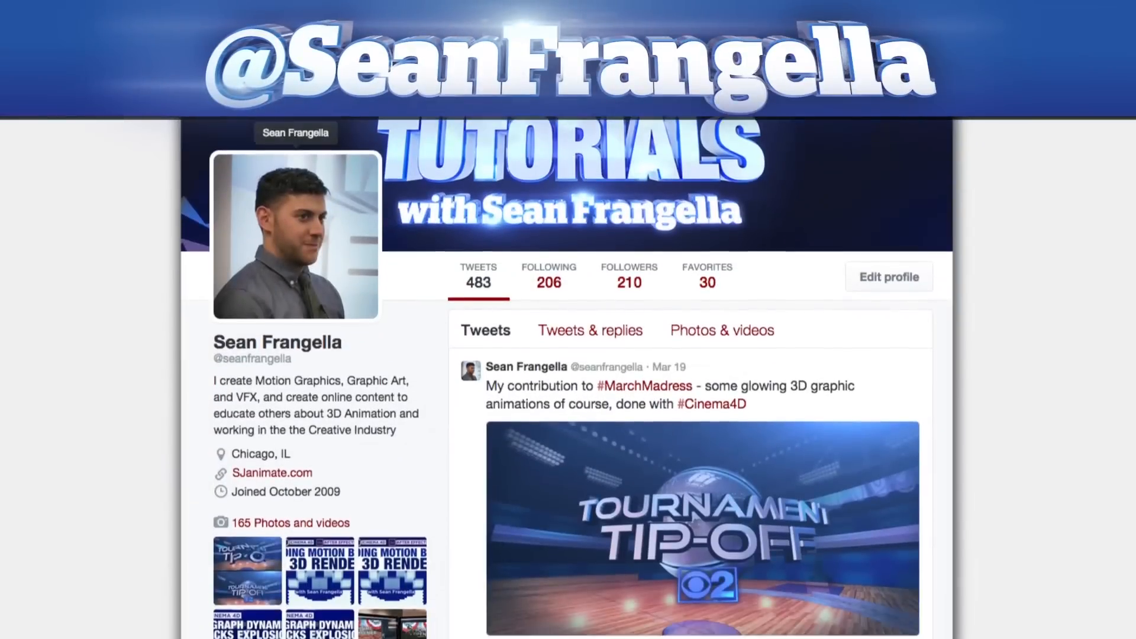
{"action": "scroll", "scroll_direction": "down", "scroll_amount": 3}
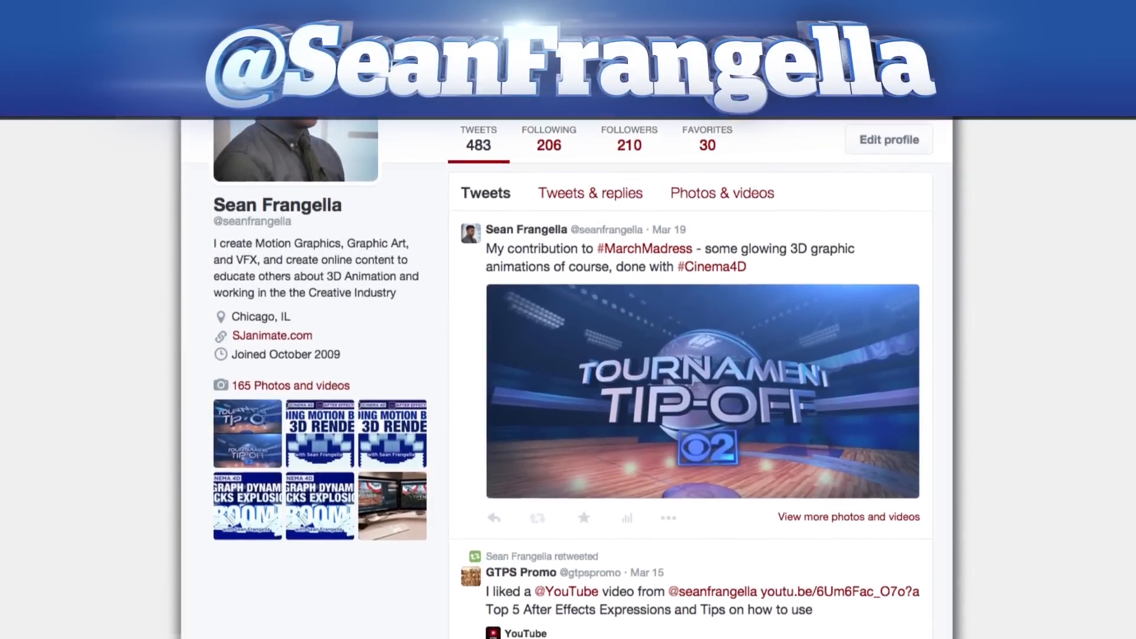
{"action": "scroll", "scroll_direction": "down", "scroll_amount": 3}
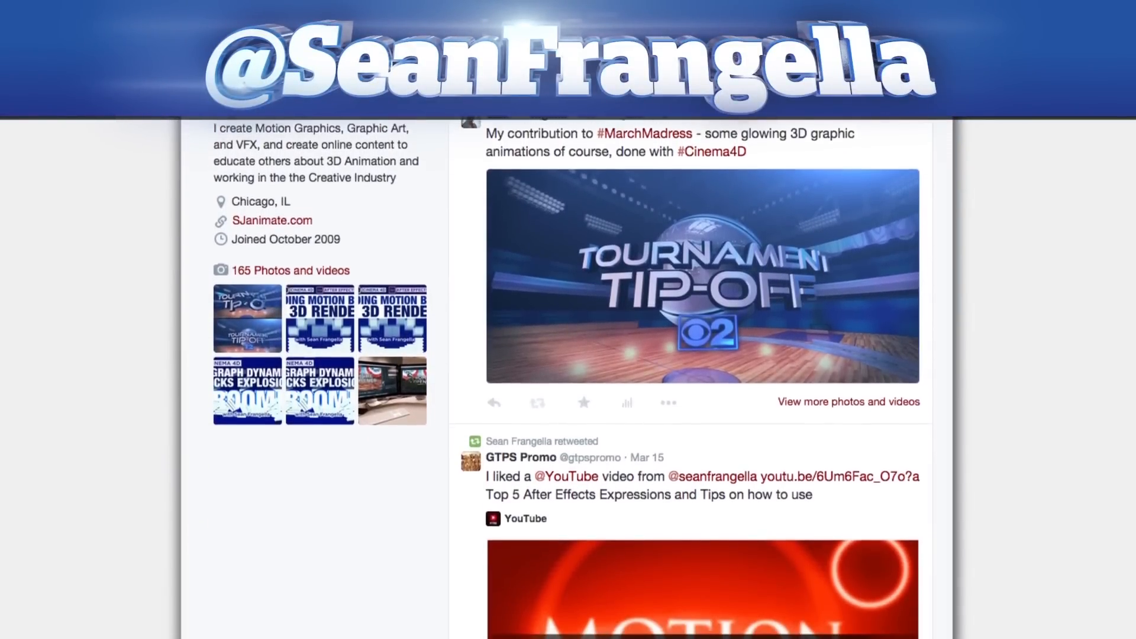
{"action": "scroll", "scroll_direction": "down", "scroll_amount": 3}
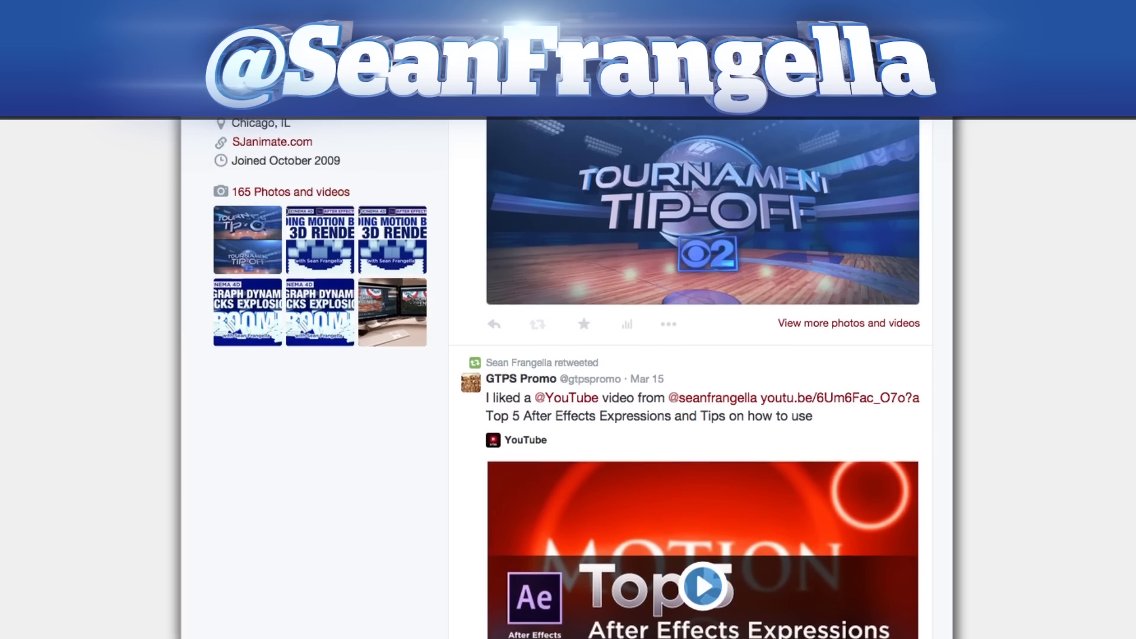